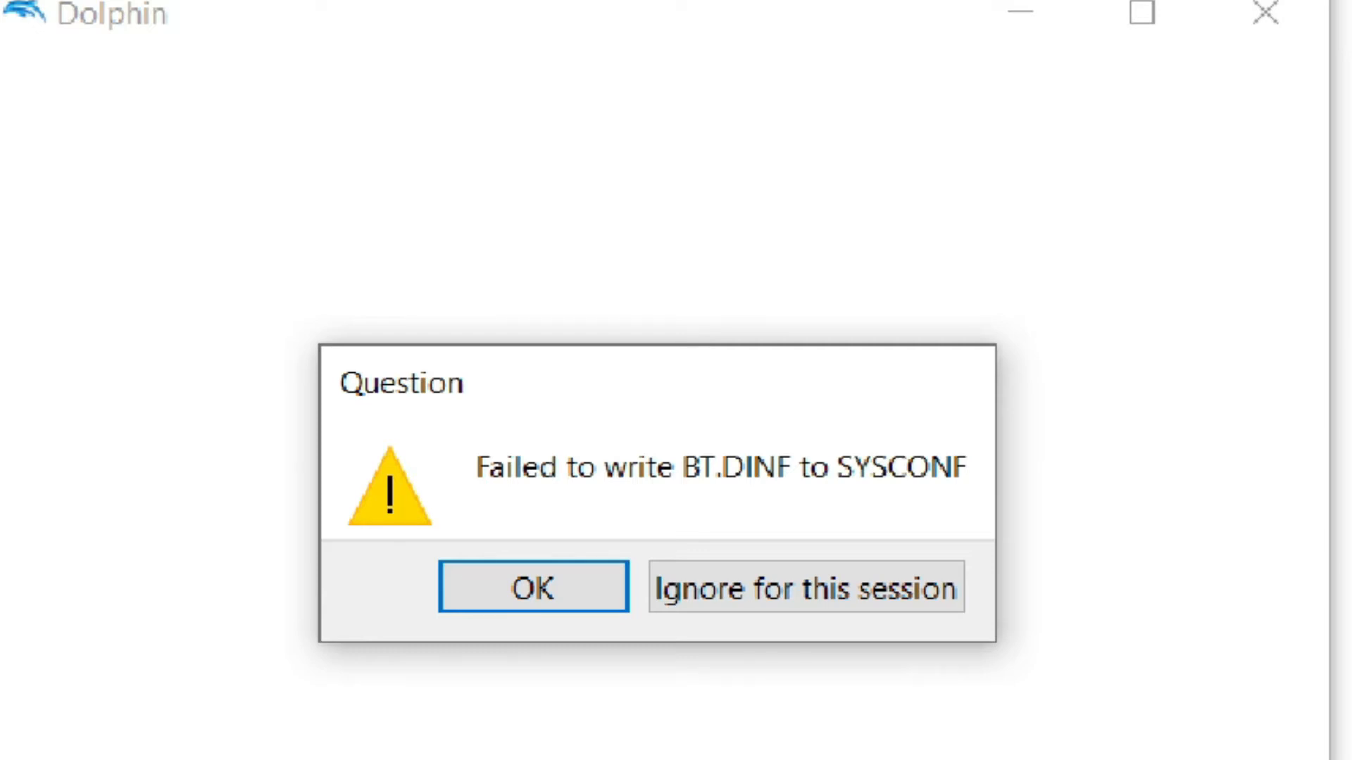
{"action": "mouse_move", "coordinate": [620, 500]}
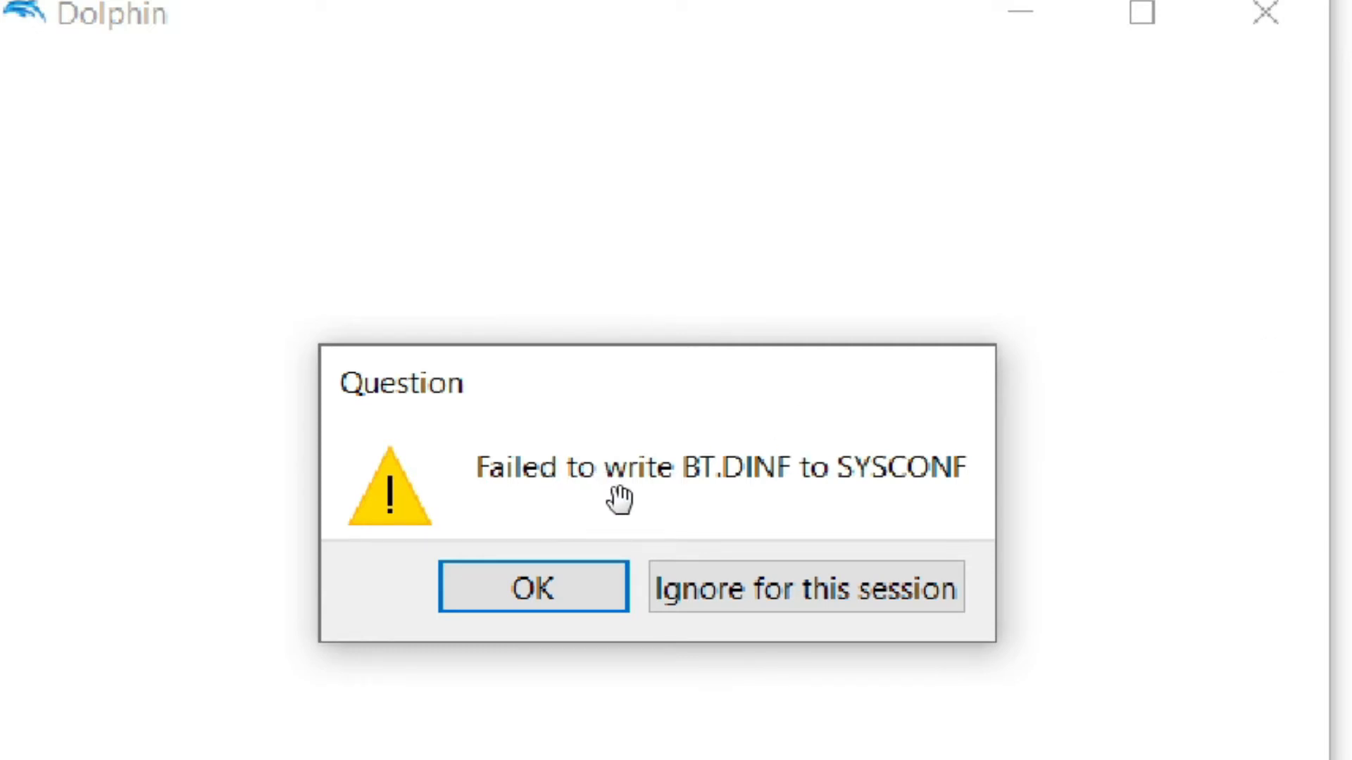
{"action": "mouse_move", "coordinate": [690, 500]}
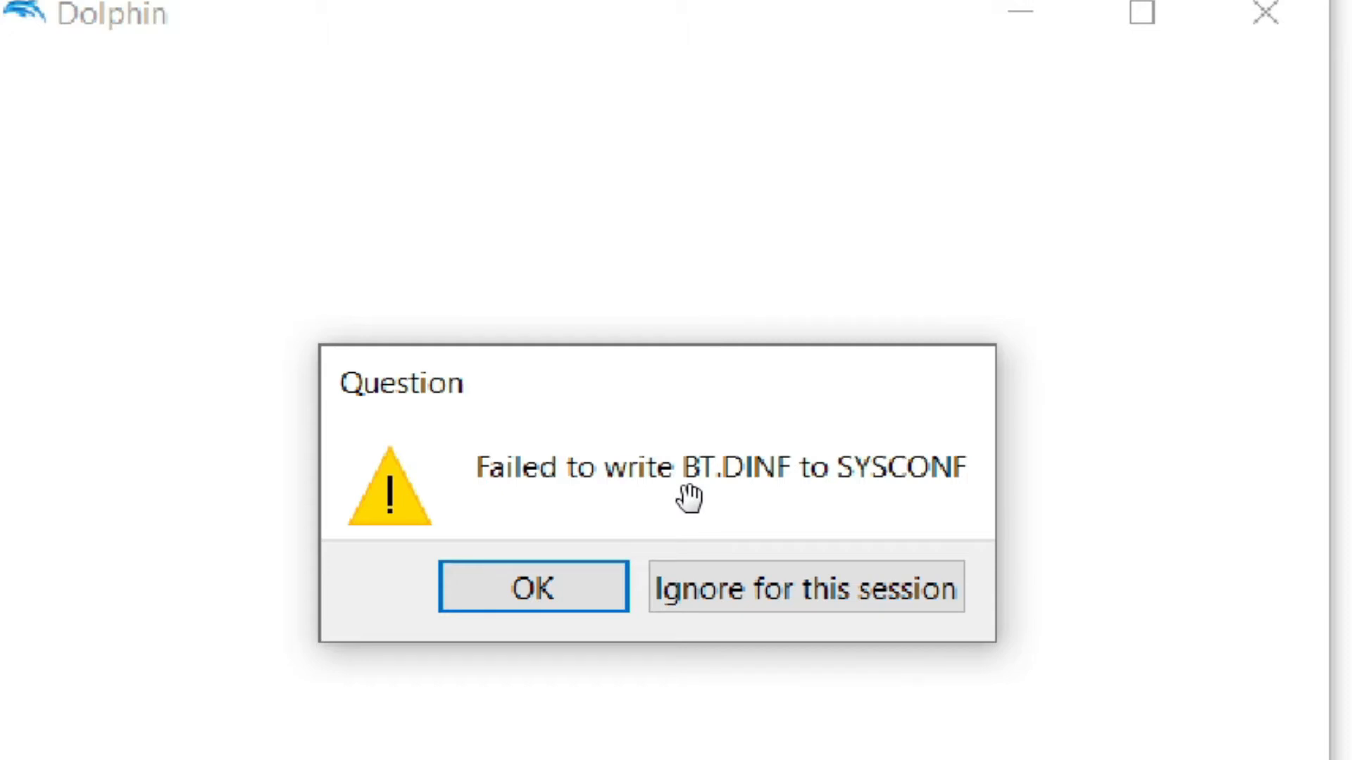
{"action": "mouse_move", "coordinate": [459, 435]}
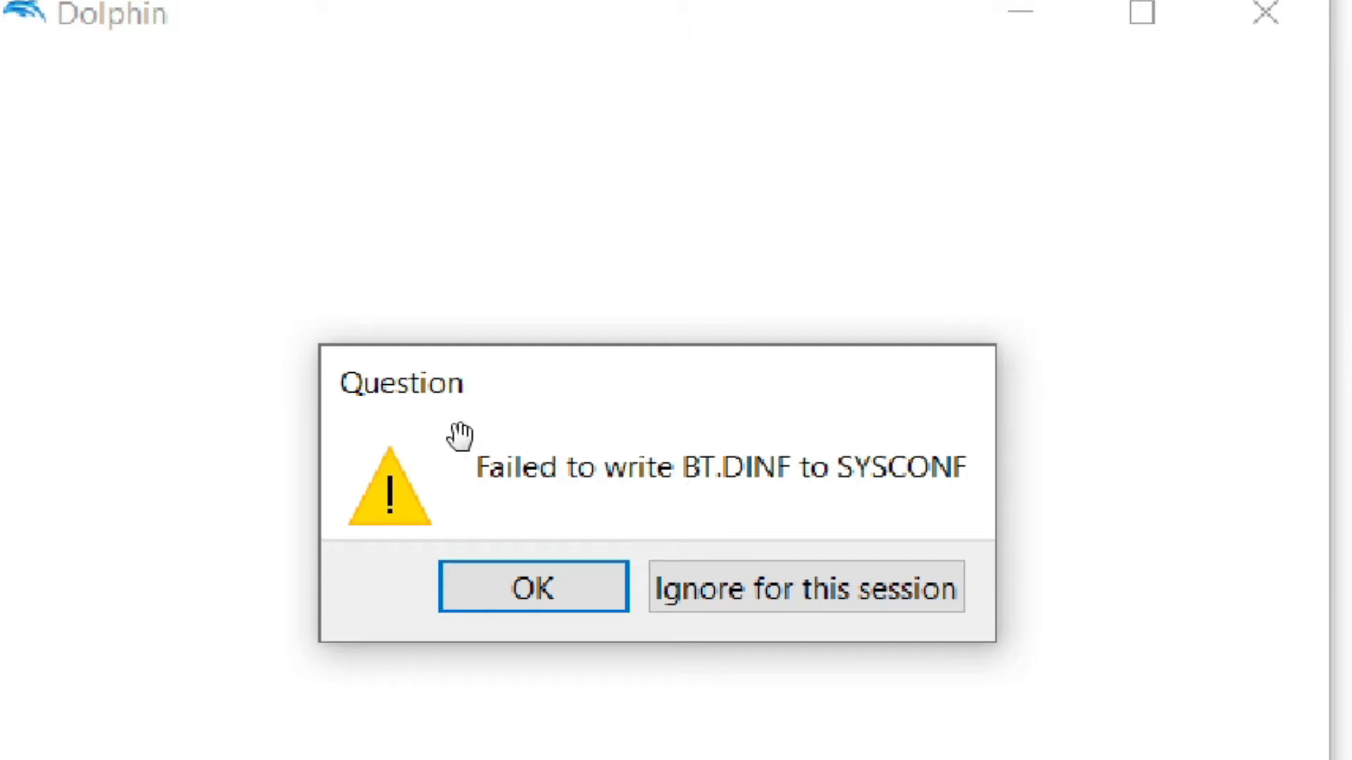
{"action": "mouse_move", "coordinate": [699, 452]}
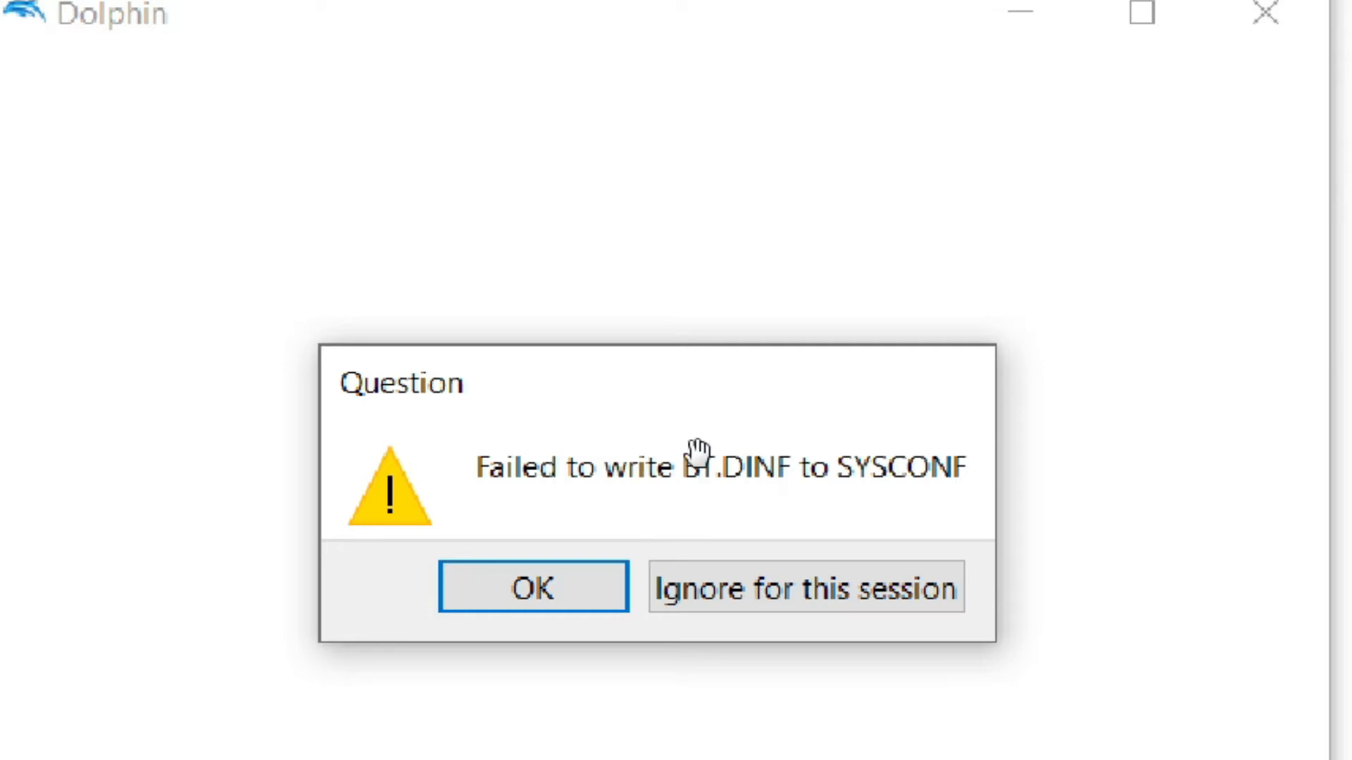
{"action": "mouse_move", "coordinate": [705, 471]}
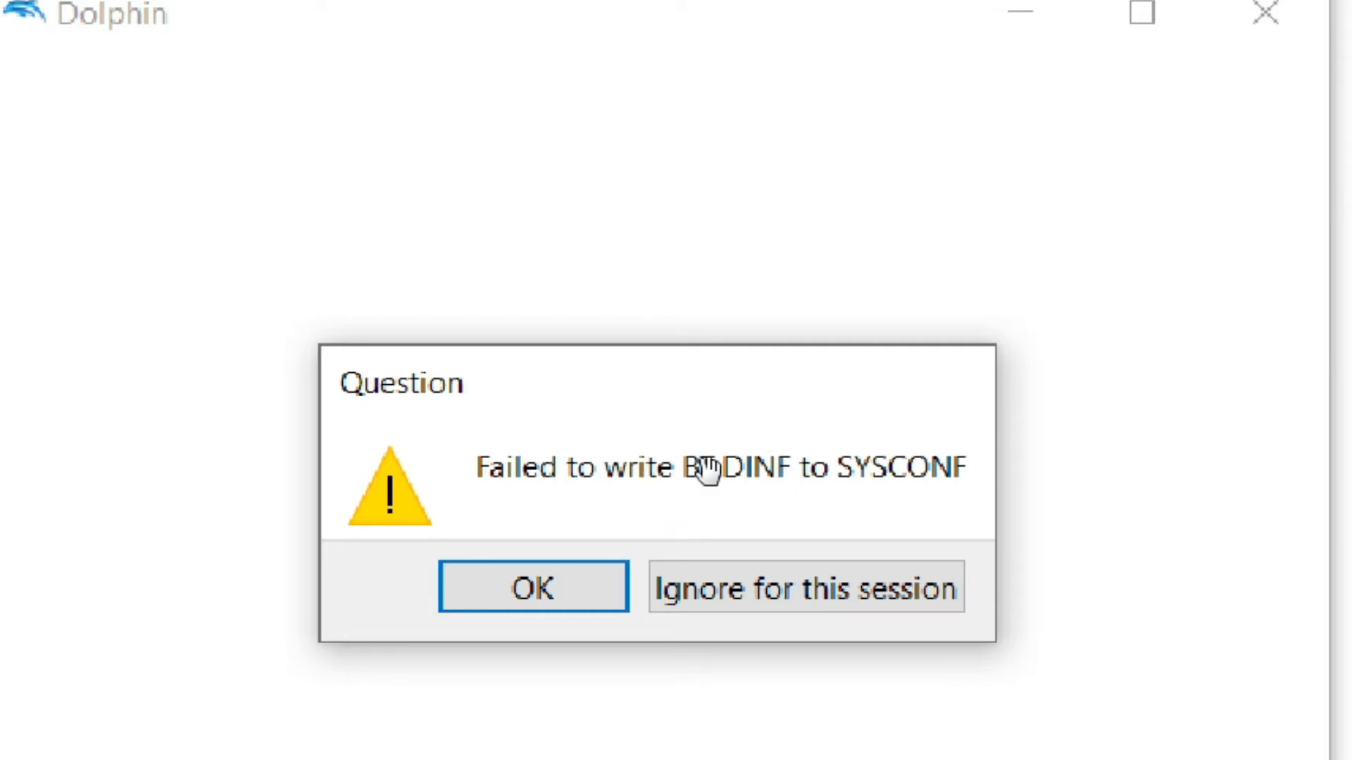
- Dismiss the SYSCONF write error, enter the Dolphin-x64 folder and close Dolphin 4.0.2
{"action": "left_click", "coordinate": [532, 588]}
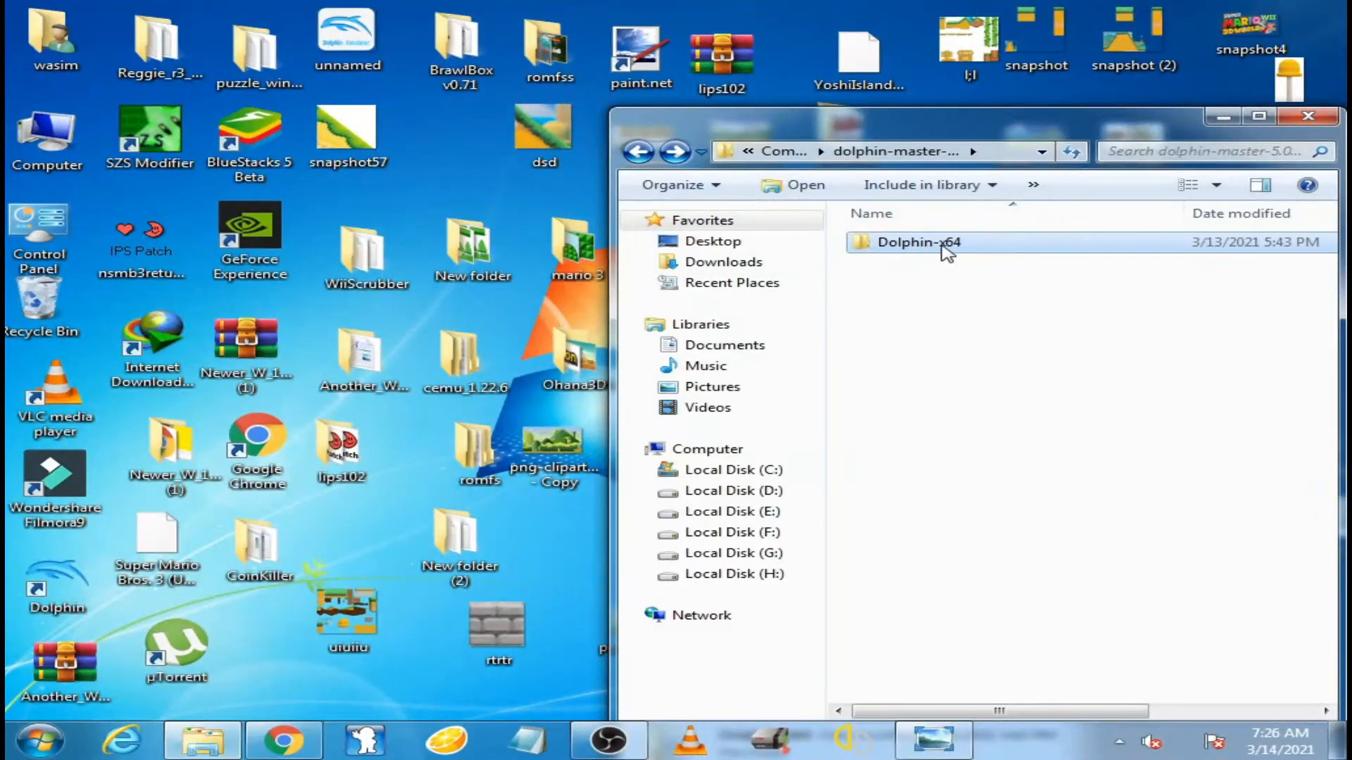
{"action": "double_click", "coordinate": [918, 242]}
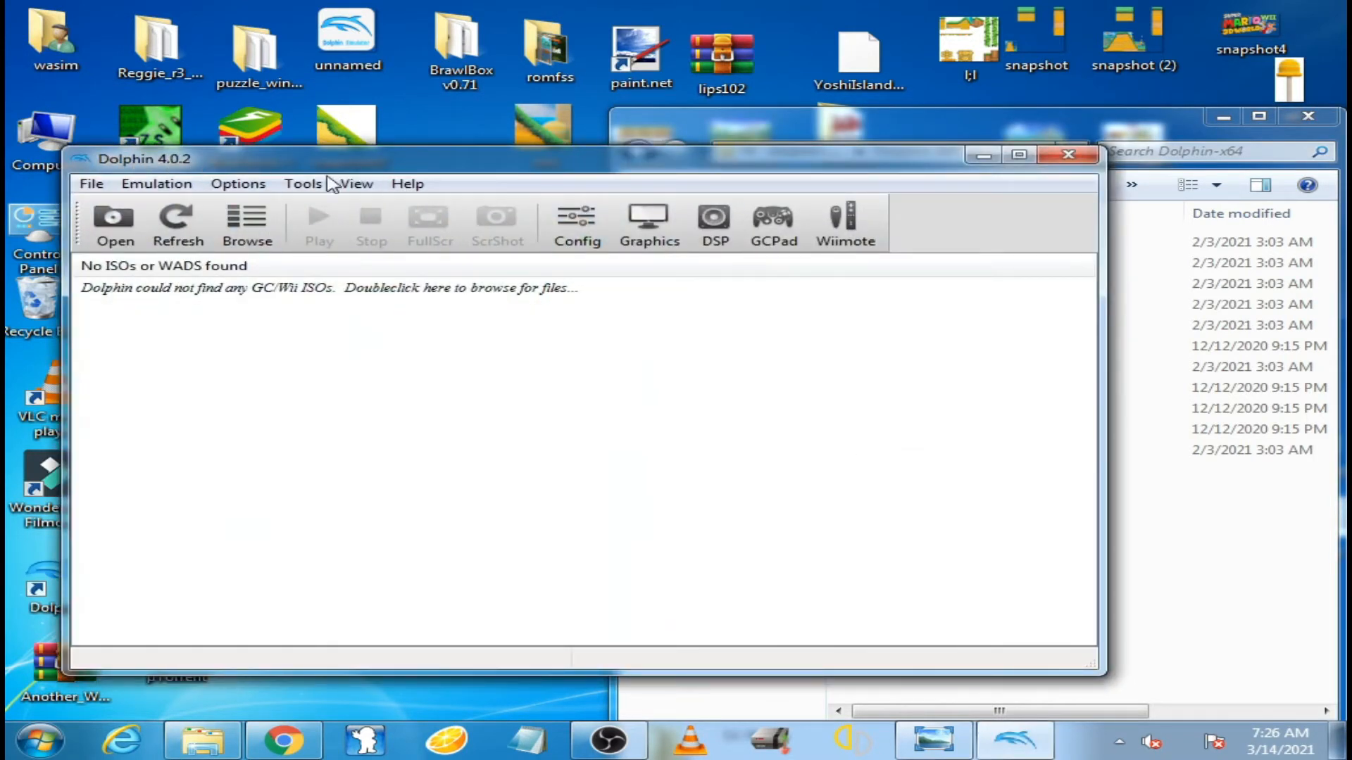
{"action": "mouse_move", "coordinate": [606, 346]}
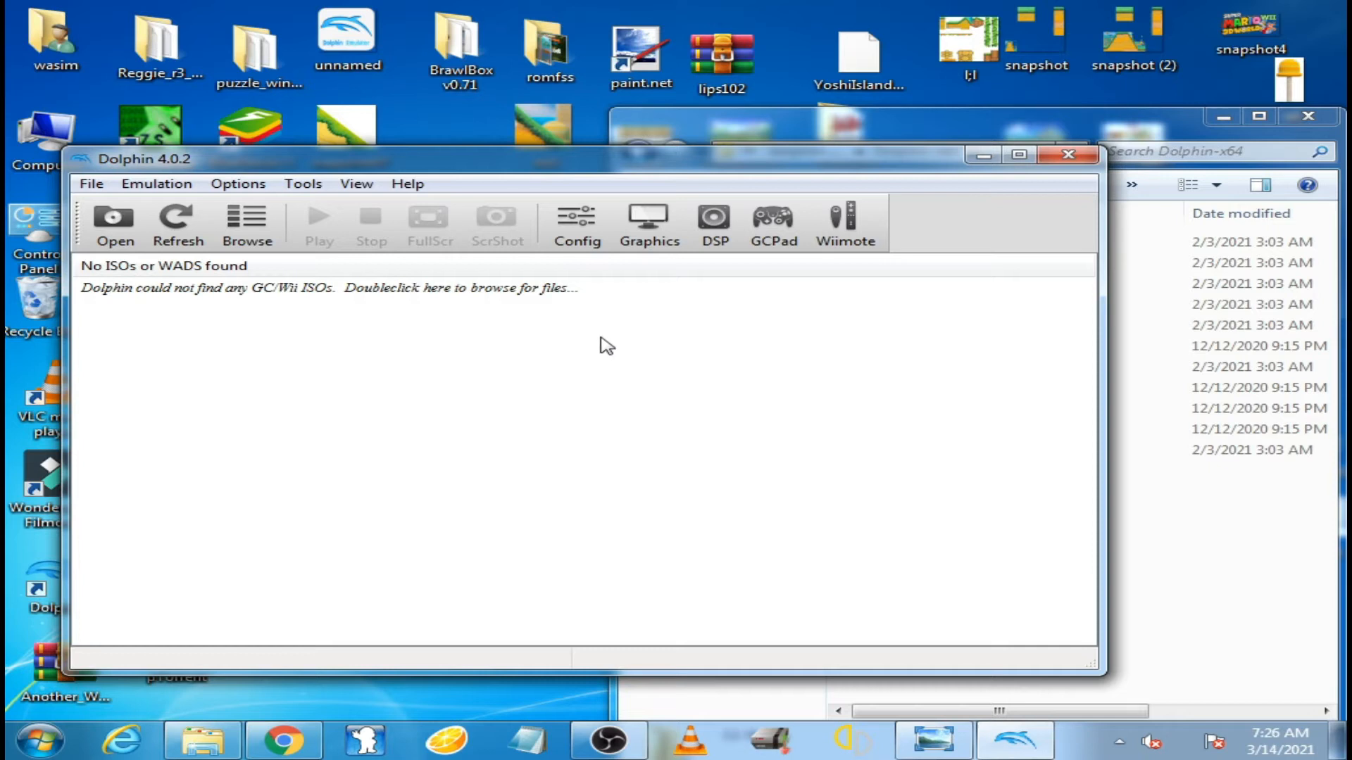
{"action": "mouse_move", "coordinate": [828, 409]}
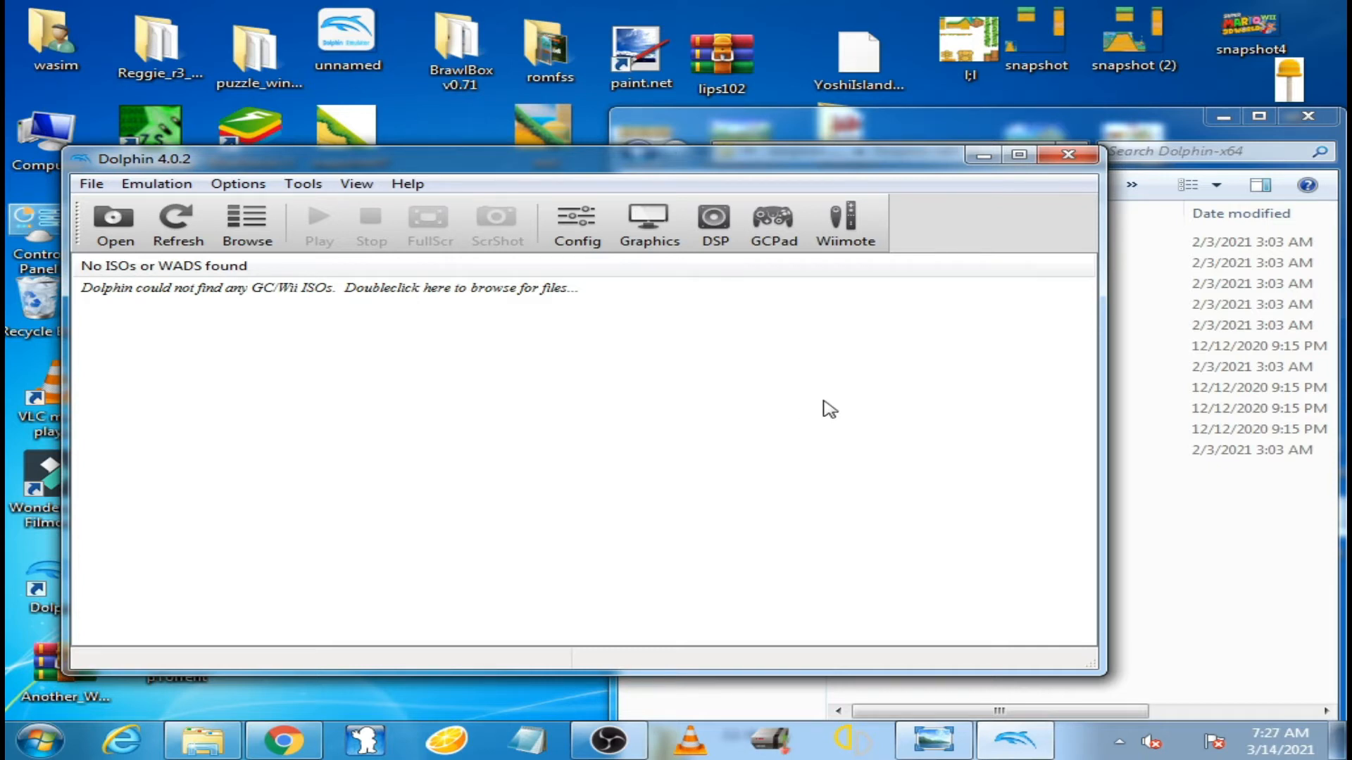
{"action": "mouse_move", "coordinate": [1069, 157]}
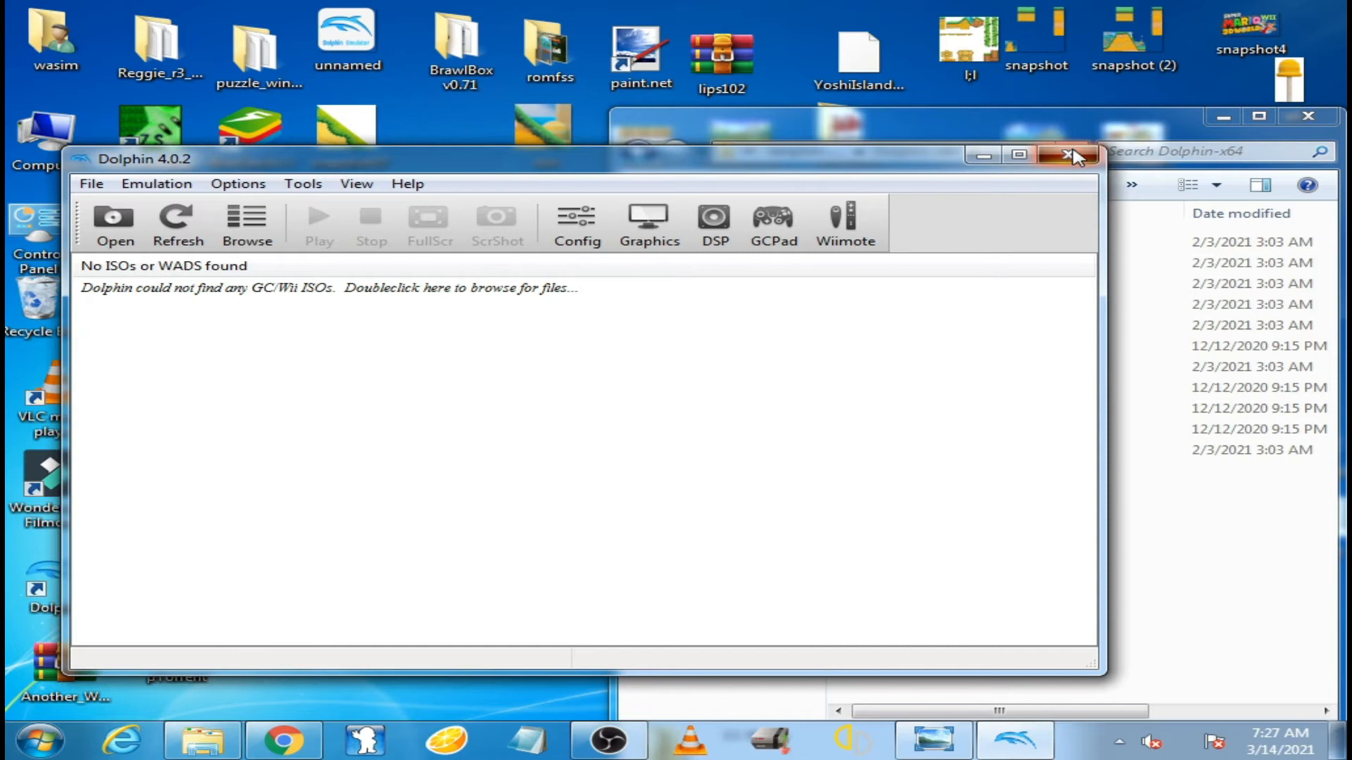
{"action": "left_click", "coordinate": [1073, 156]}
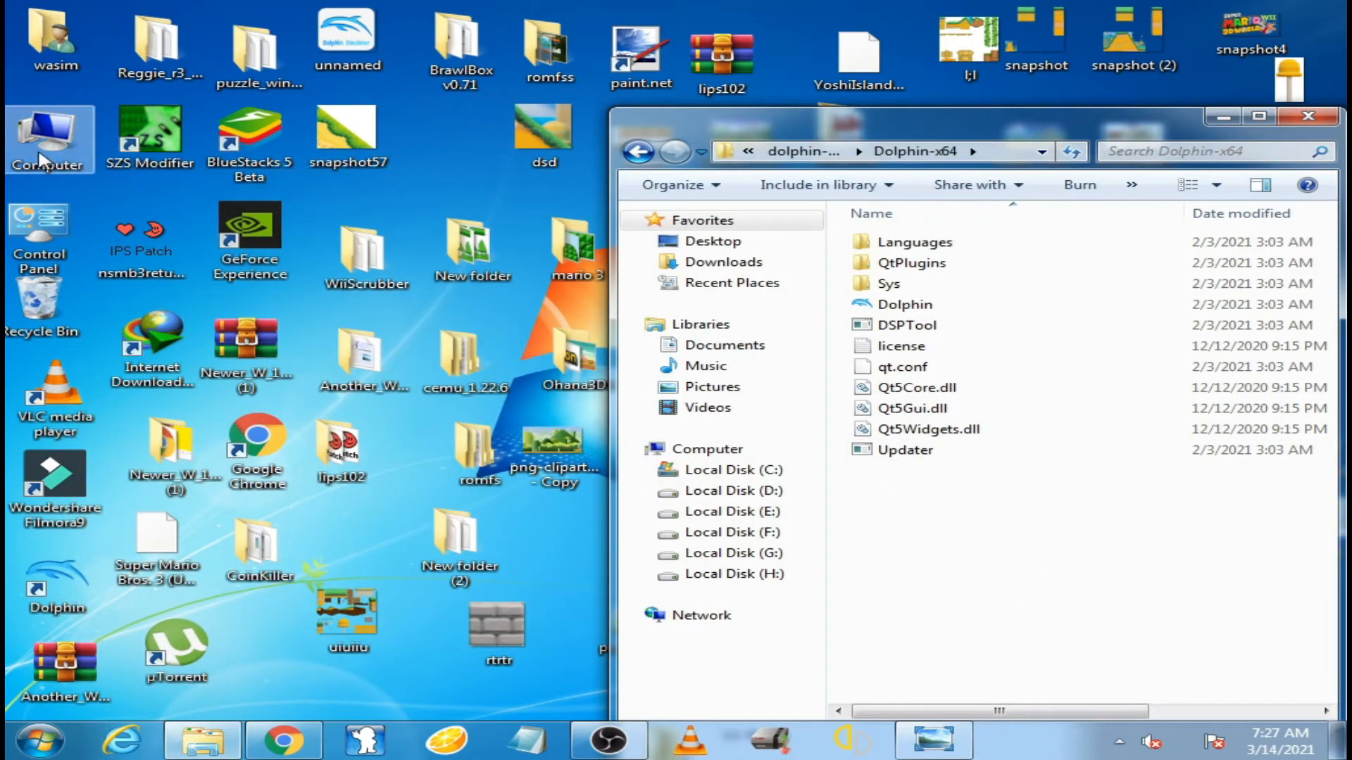
- Navigate via Computer to Documents > Dolphin Emulator and go into its Config folder
{"action": "double_click", "coordinate": [50, 141]}
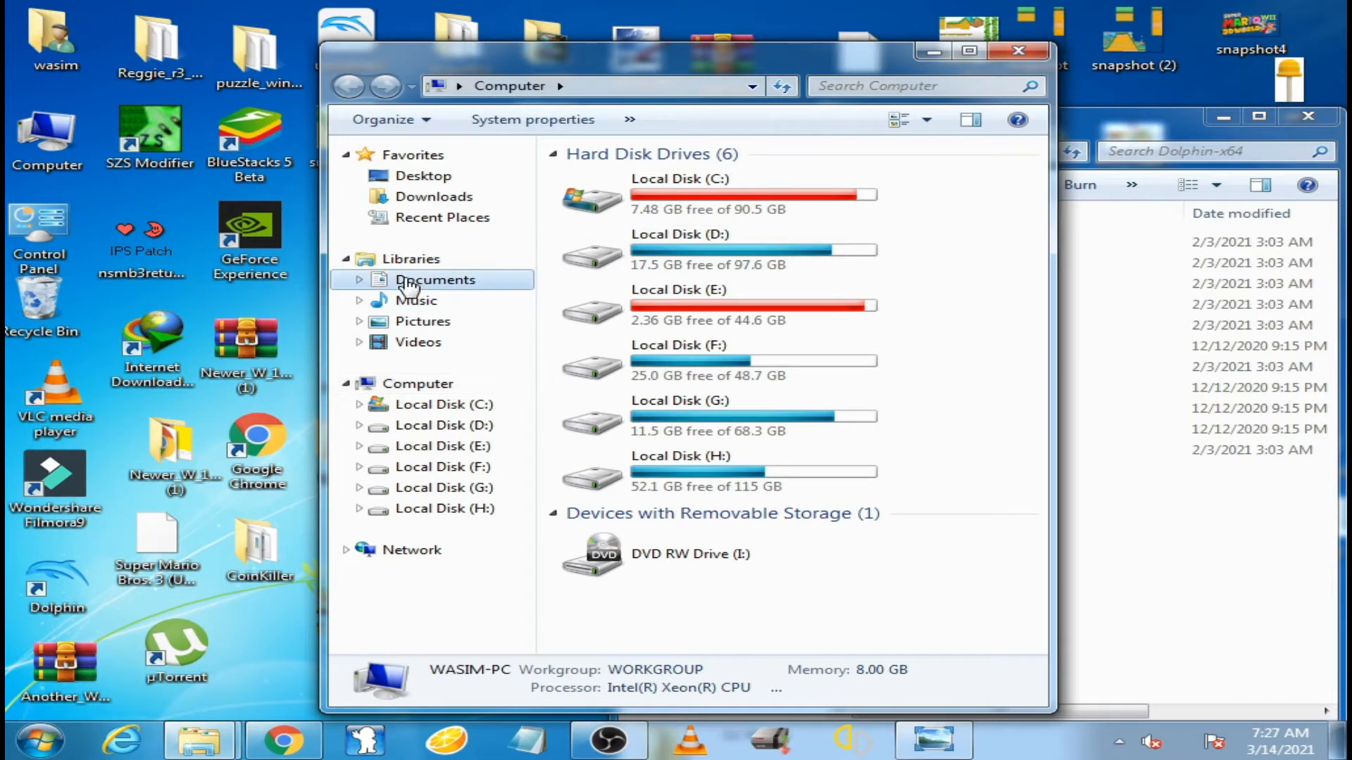
{"action": "left_click", "coordinate": [435, 279]}
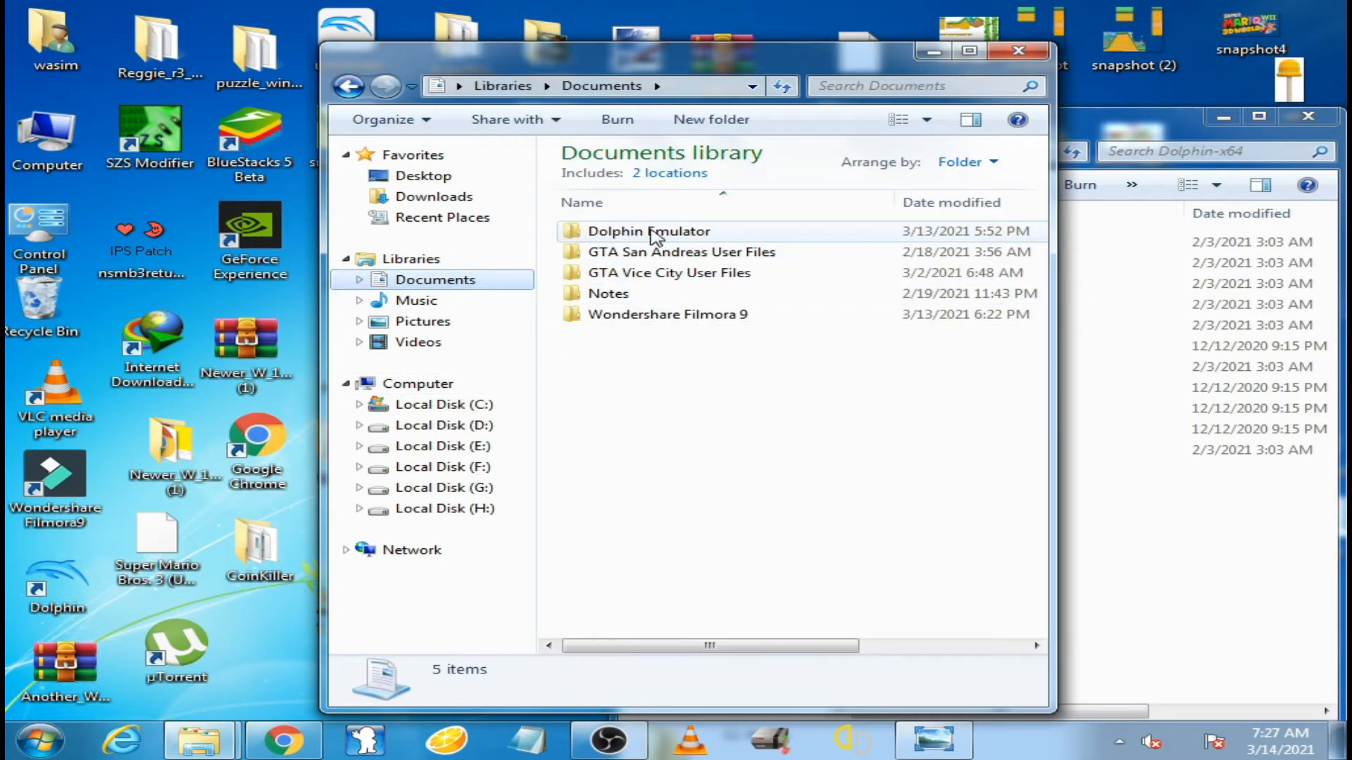
{"action": "double_click", "coordinate": [648, 231]}
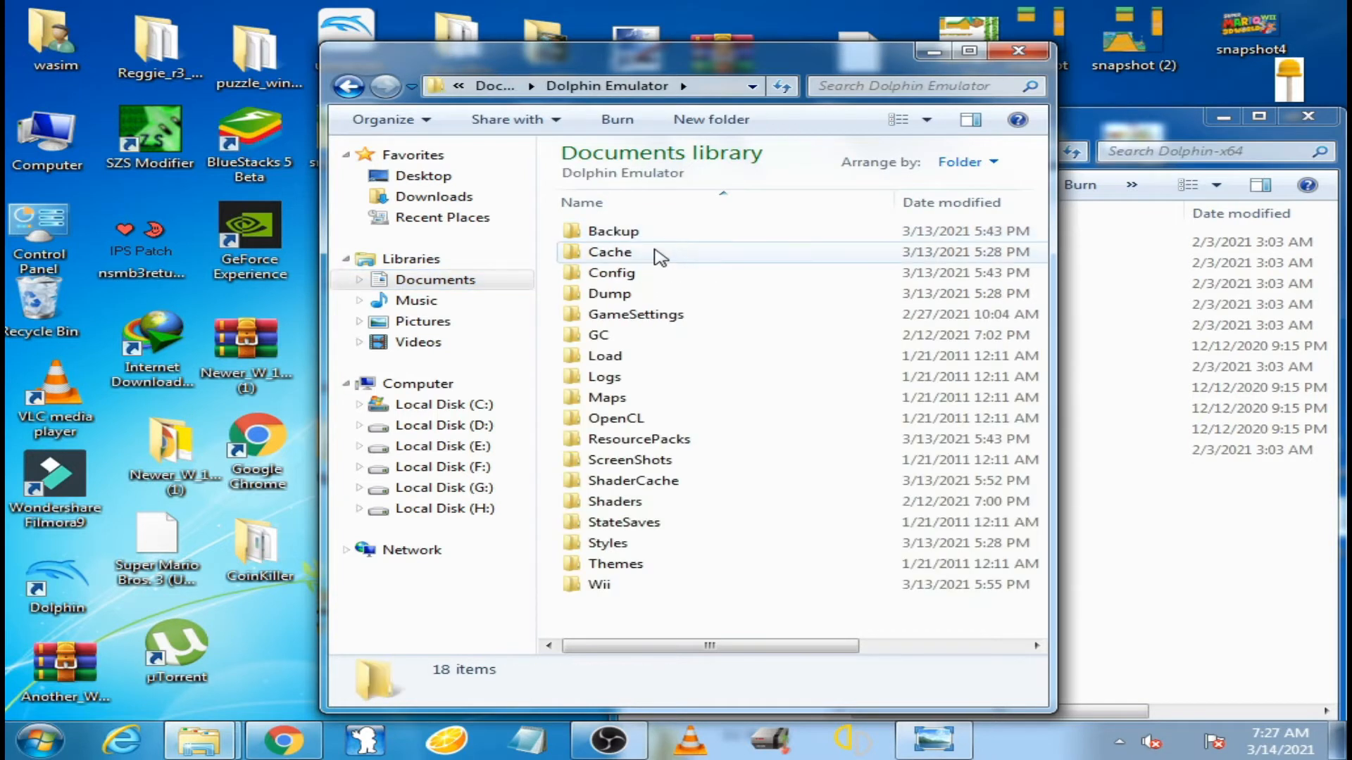
{"action": "mouse_move", "coordinate": [611, 271]}
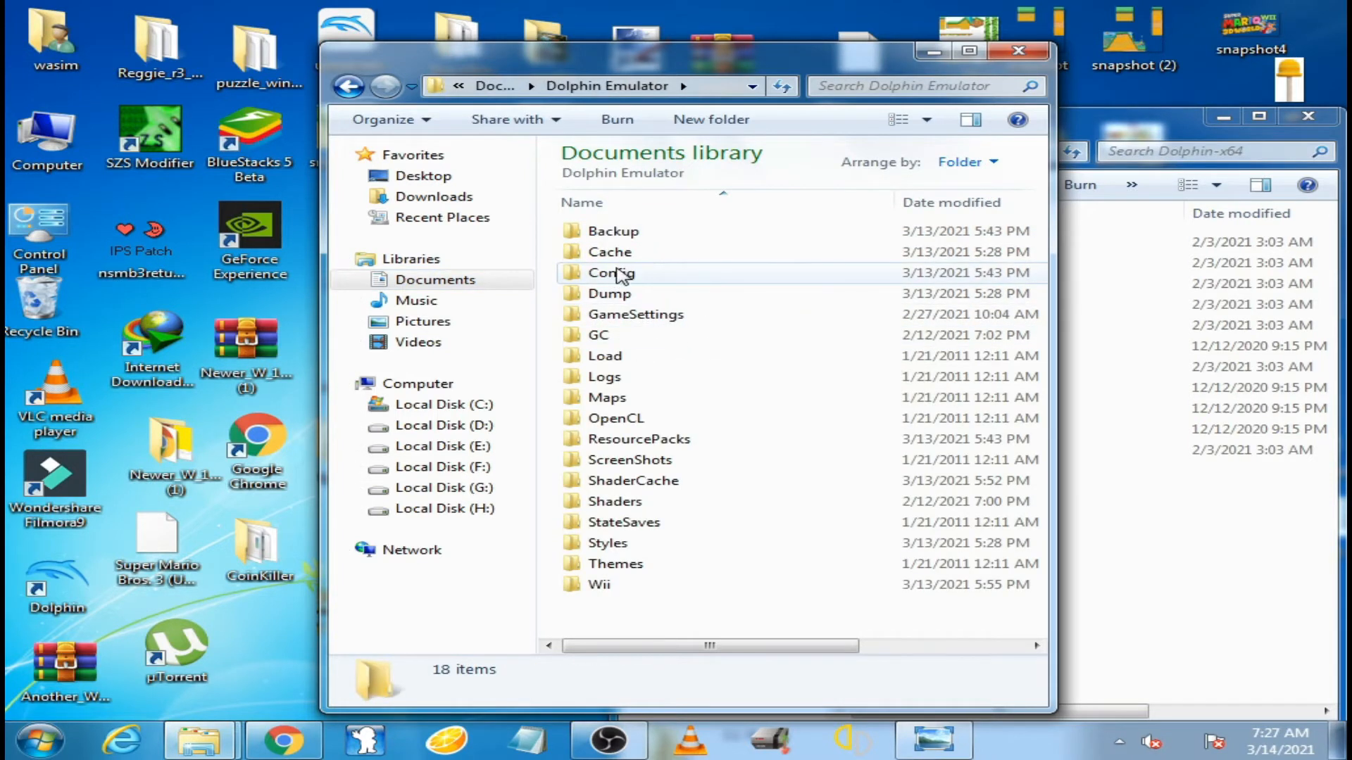
{"action": "double_click", "coordinate": [610, 272]}
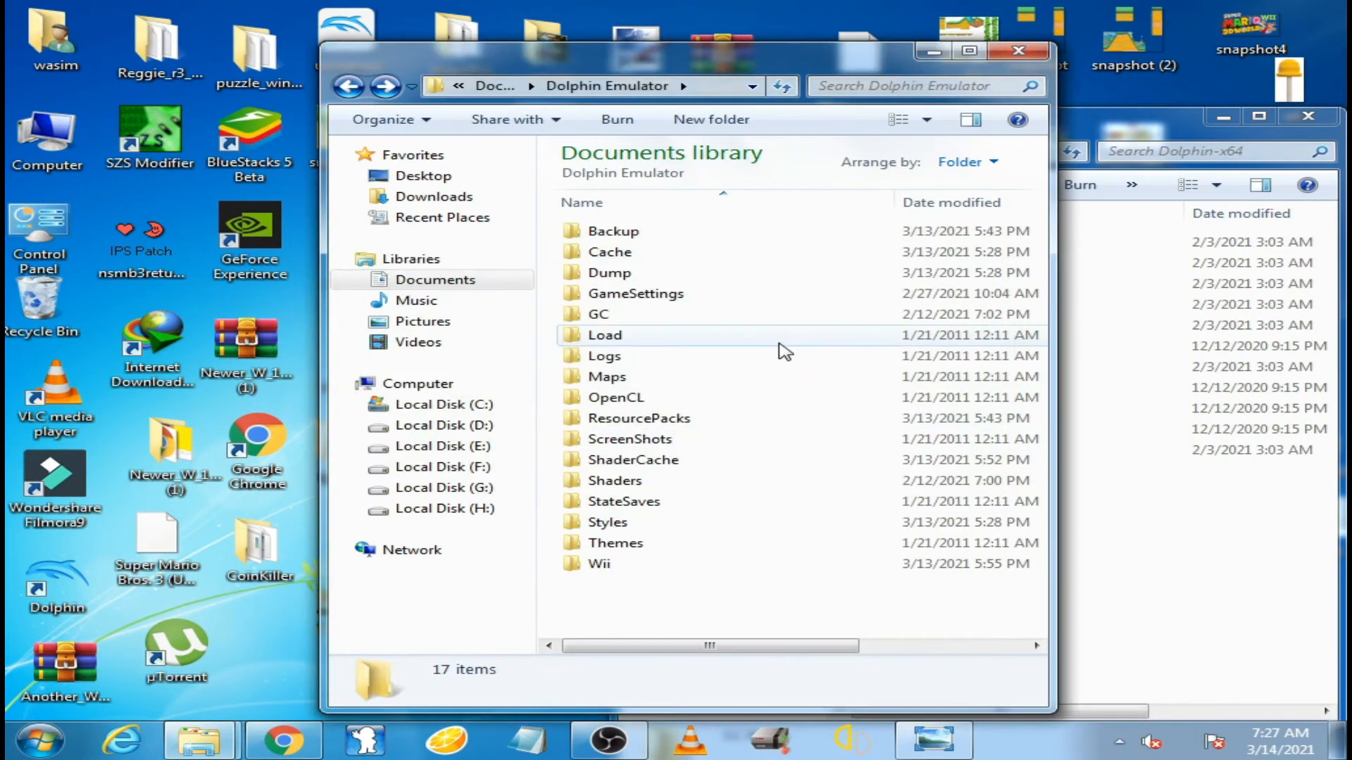
{"action": "mouse_move", "coordinate": [776, 350]}
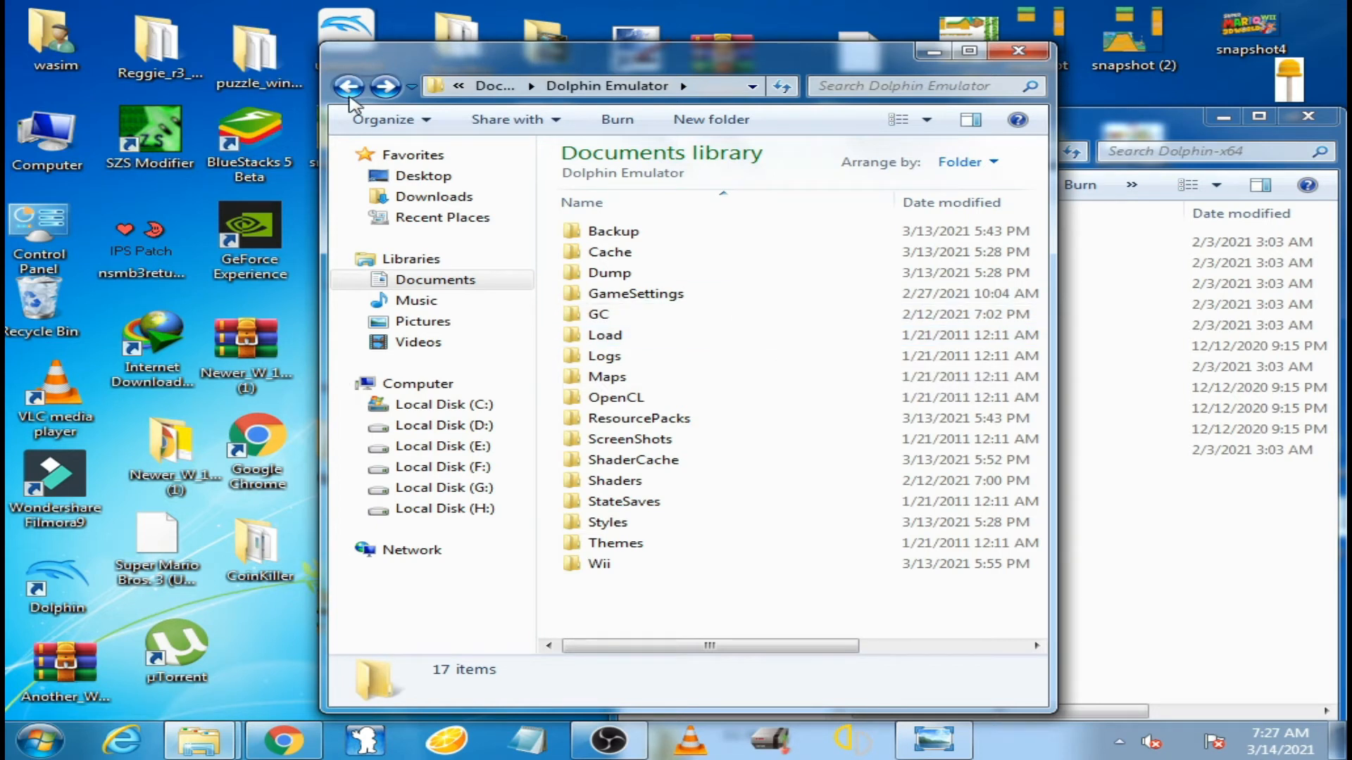
- Back in Documents, delete the Dolphin Emulator folder to the Recycle Bin
{"action": "left_click", "coordinate": [348, 86]}
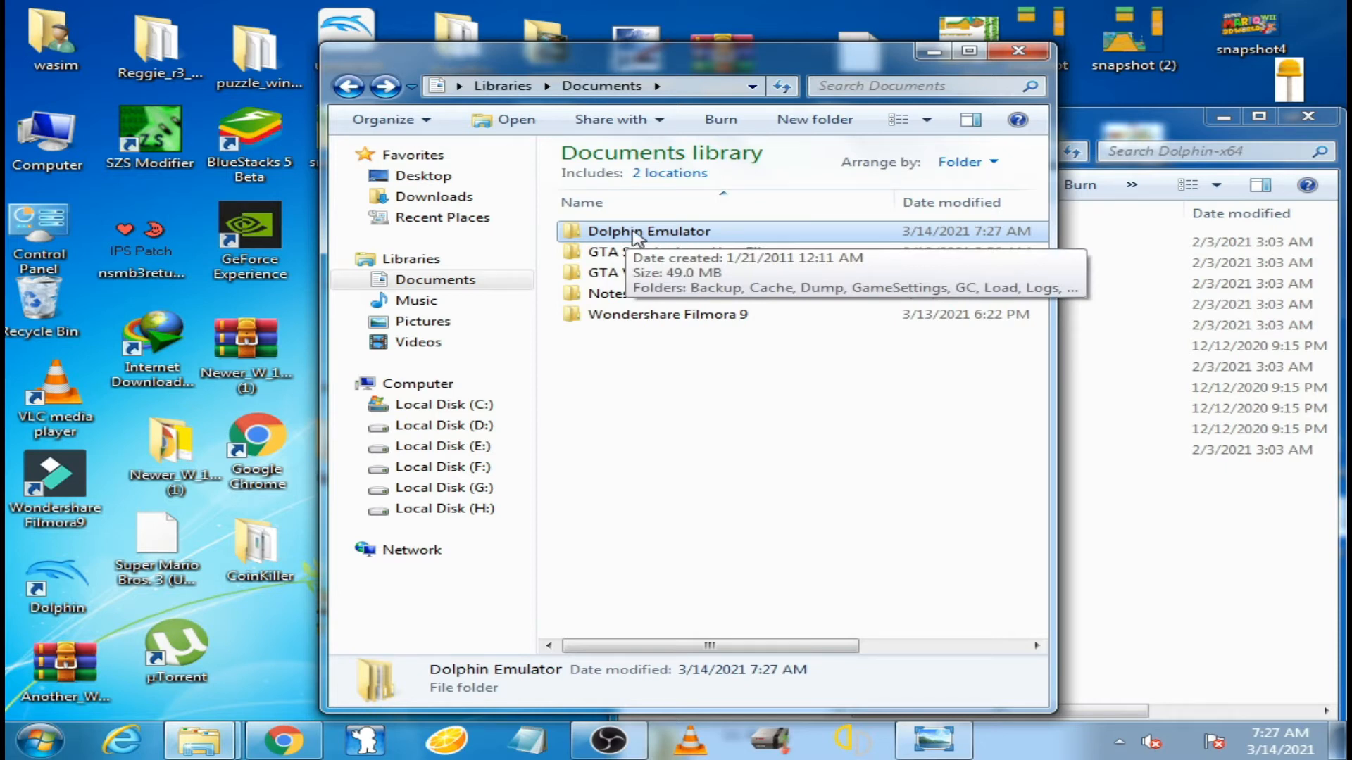
{"action": "right_click", "coordinate": [647, 231]}
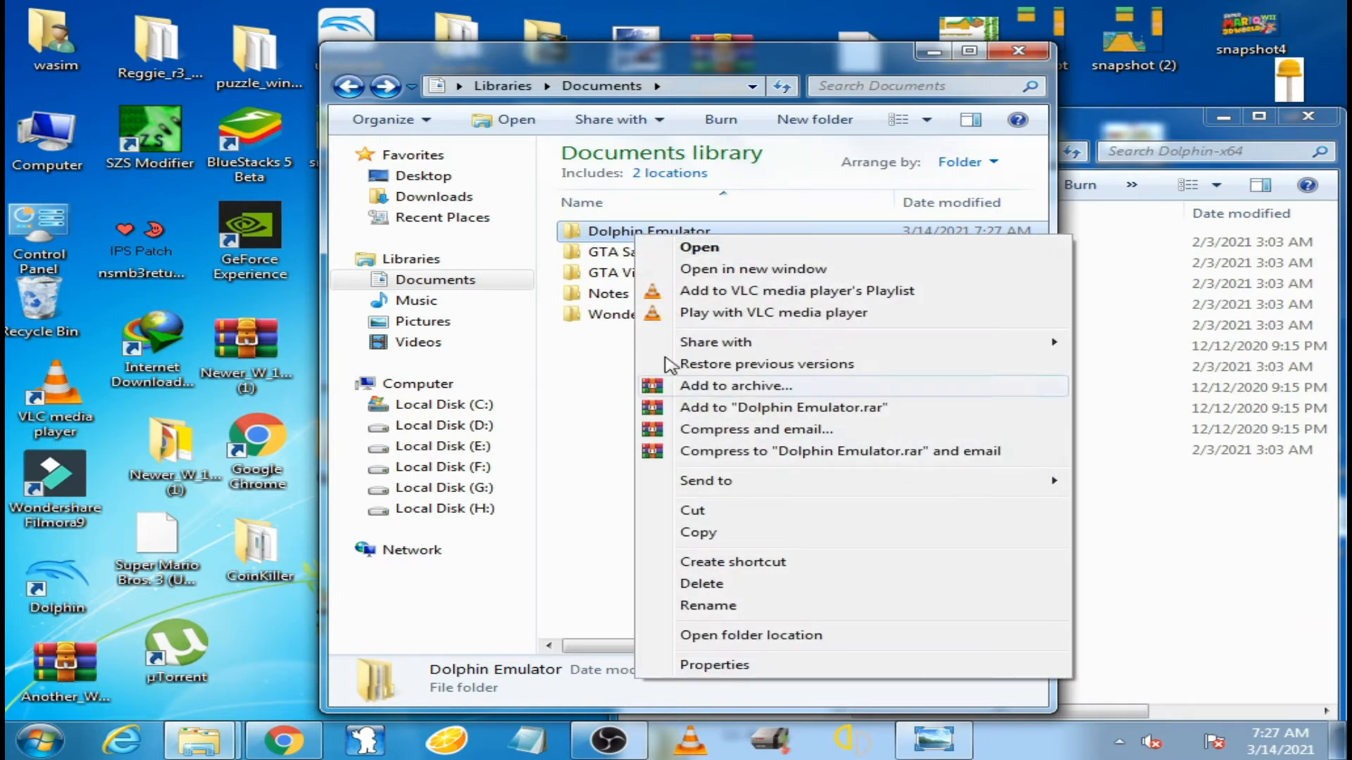
{"action": "left_click", "coordinate": [701, 583]}
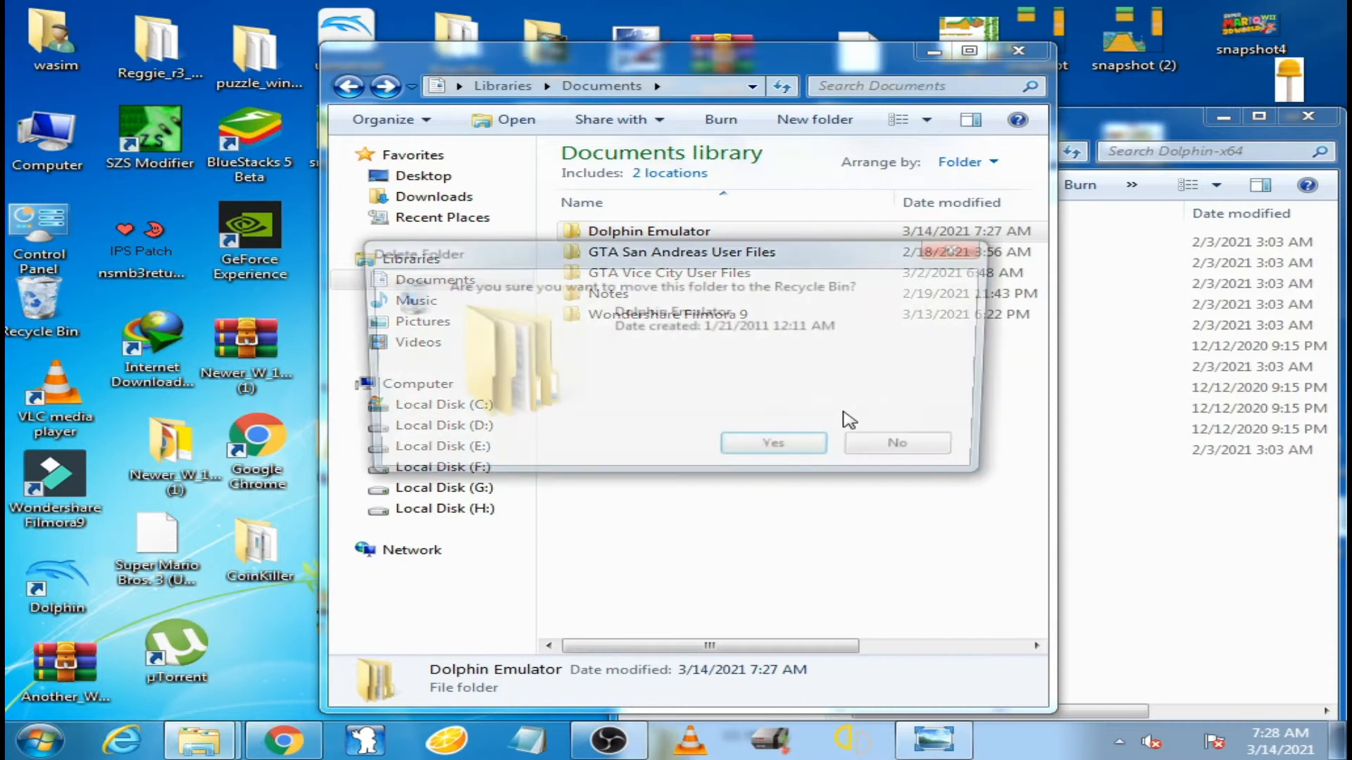
{"action": "left_click", "coordinate": [772, 442]}
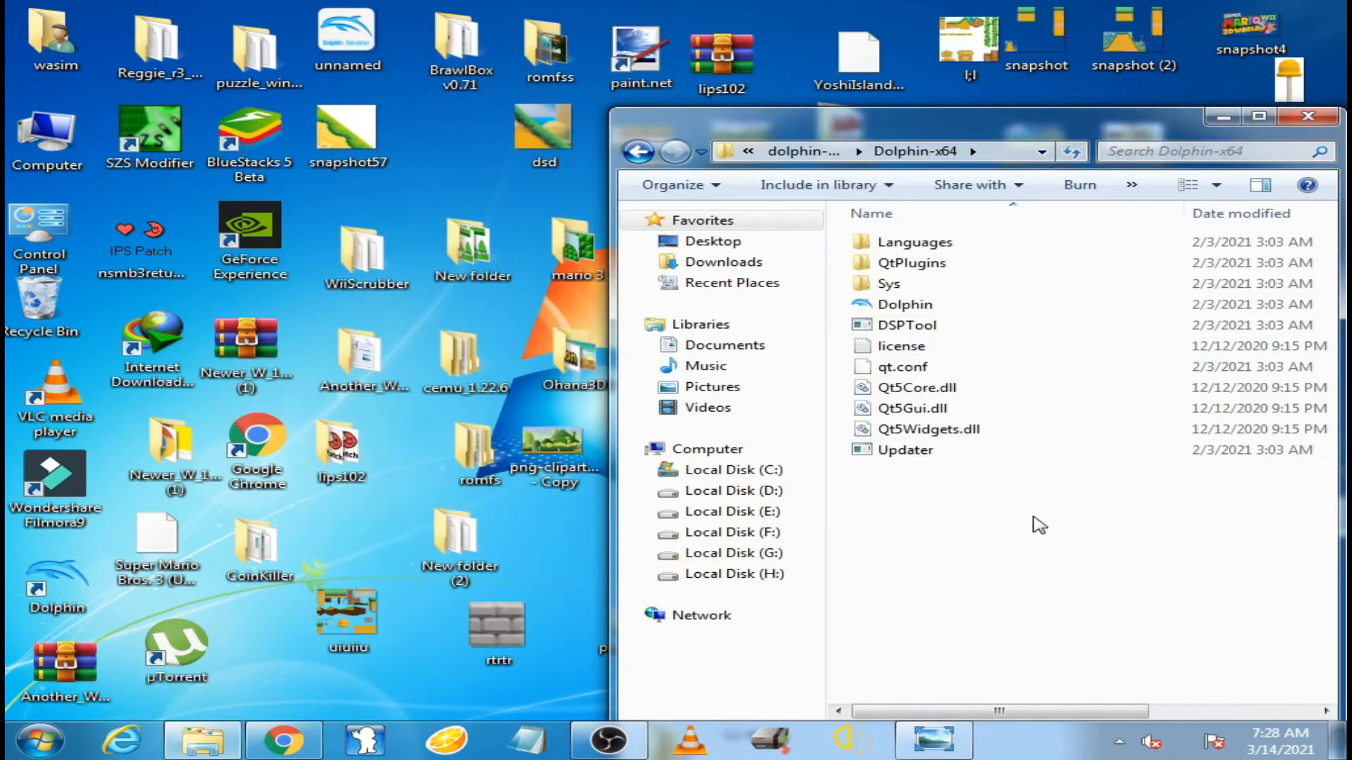
- Launch Dolphin 5.0-13603 from the Dolphin-x64 folder and allow usage statistics reporting
{"action": "left_click", "coordinate": [904, 304]}
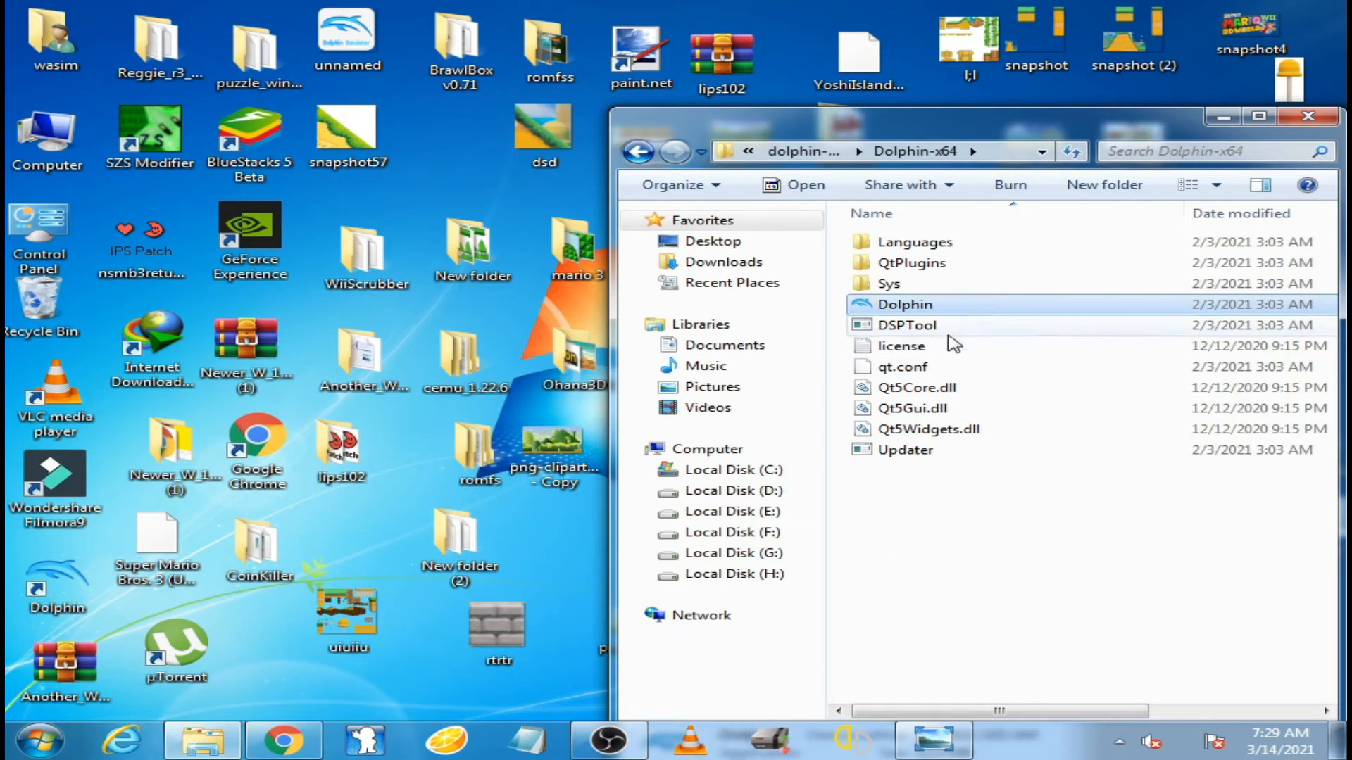
{"action": "right_click", "coordinate": [906, 305]}
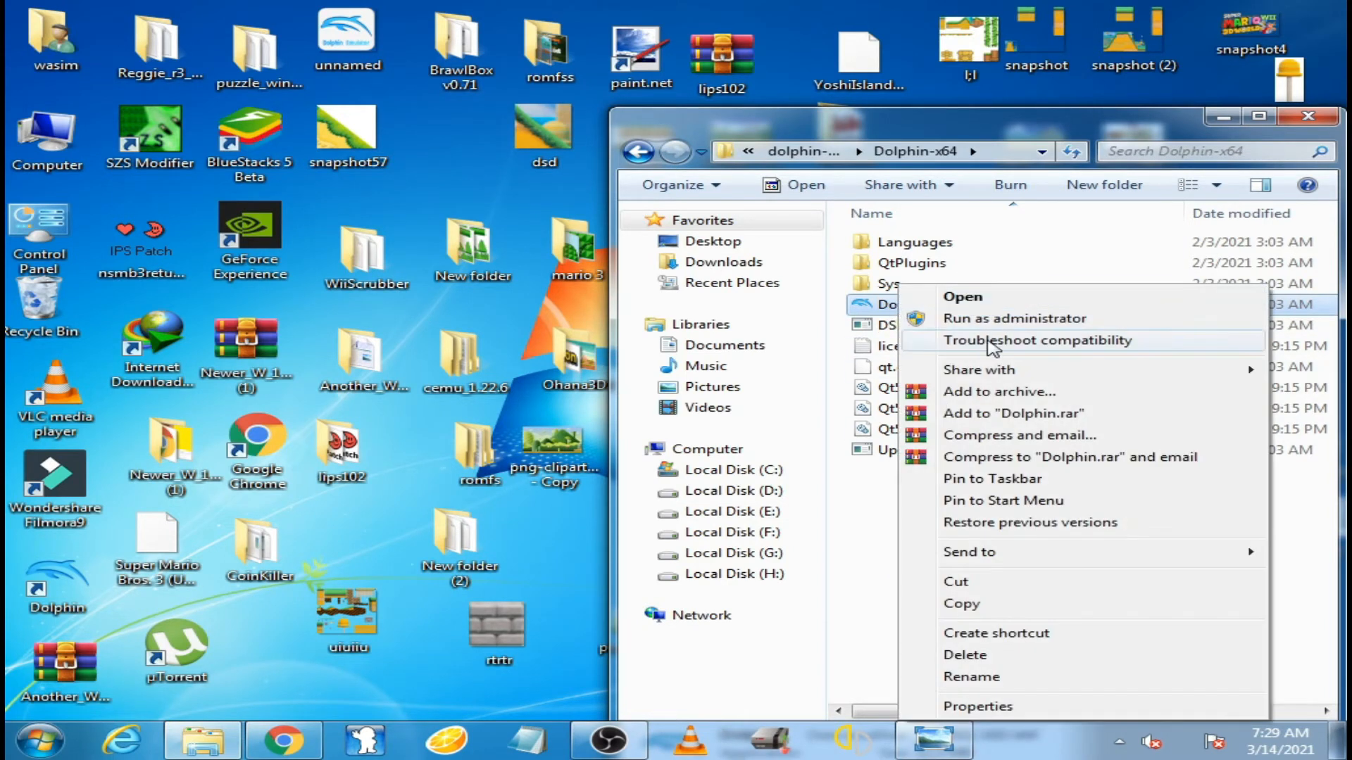
{"action": "mouse_move", "coordinate": [1035, 318]}
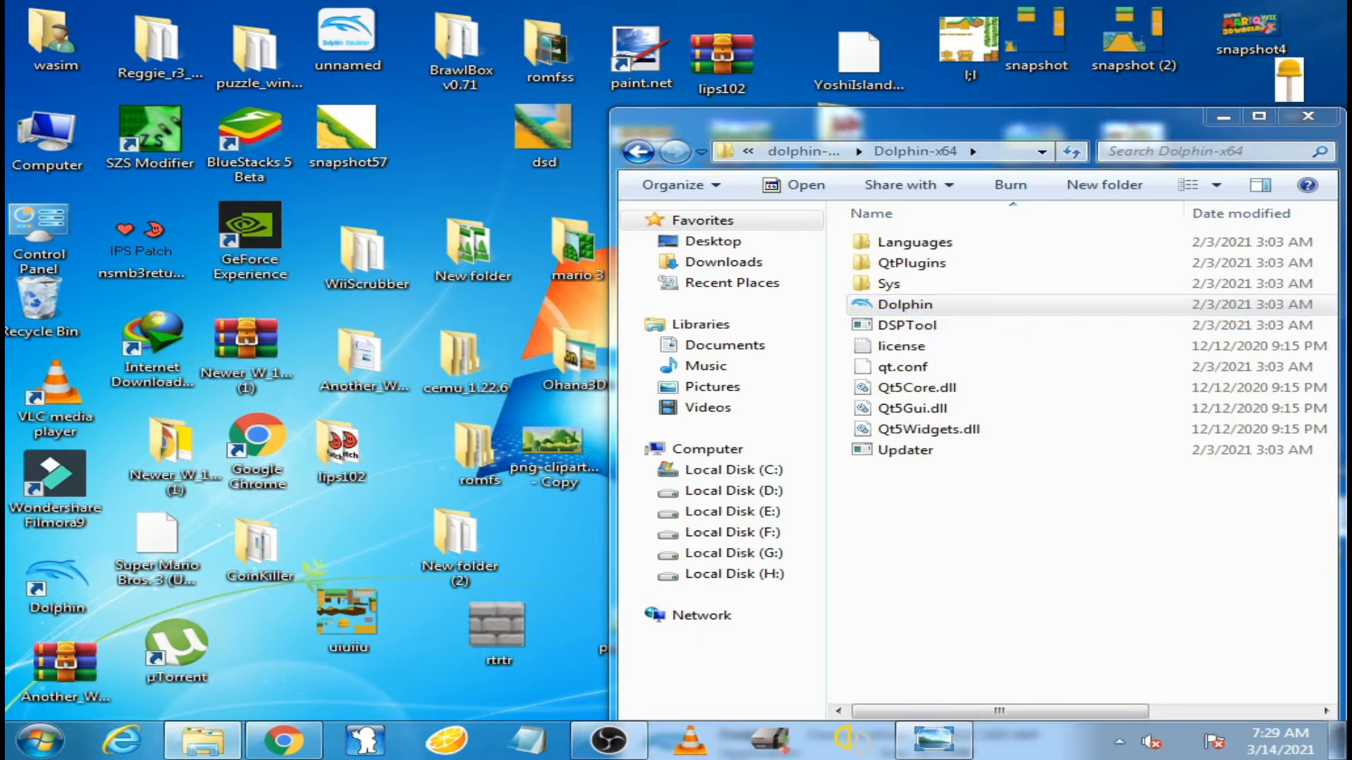
{"action": "double_click", "coordinate": [905, 304]}
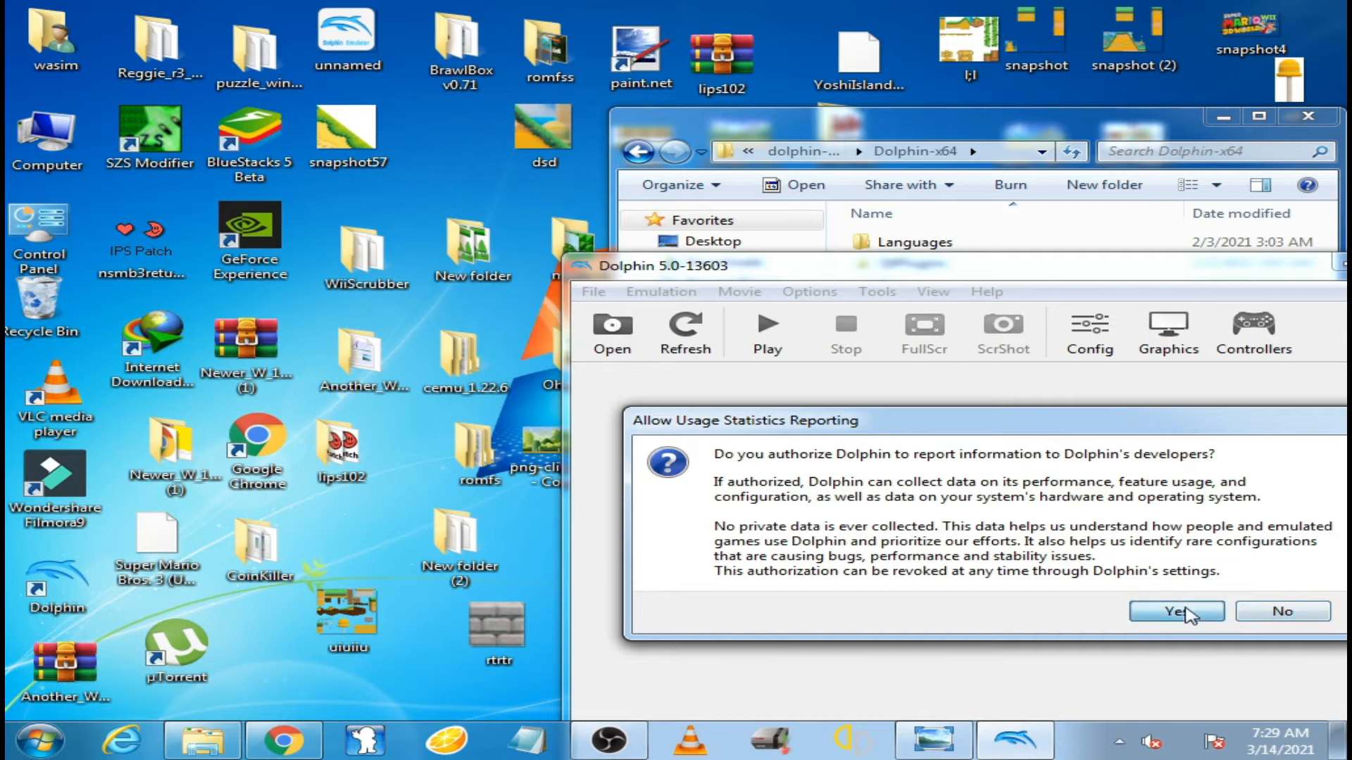
{"action": "left_click", "coordinate": [1175, 612]}
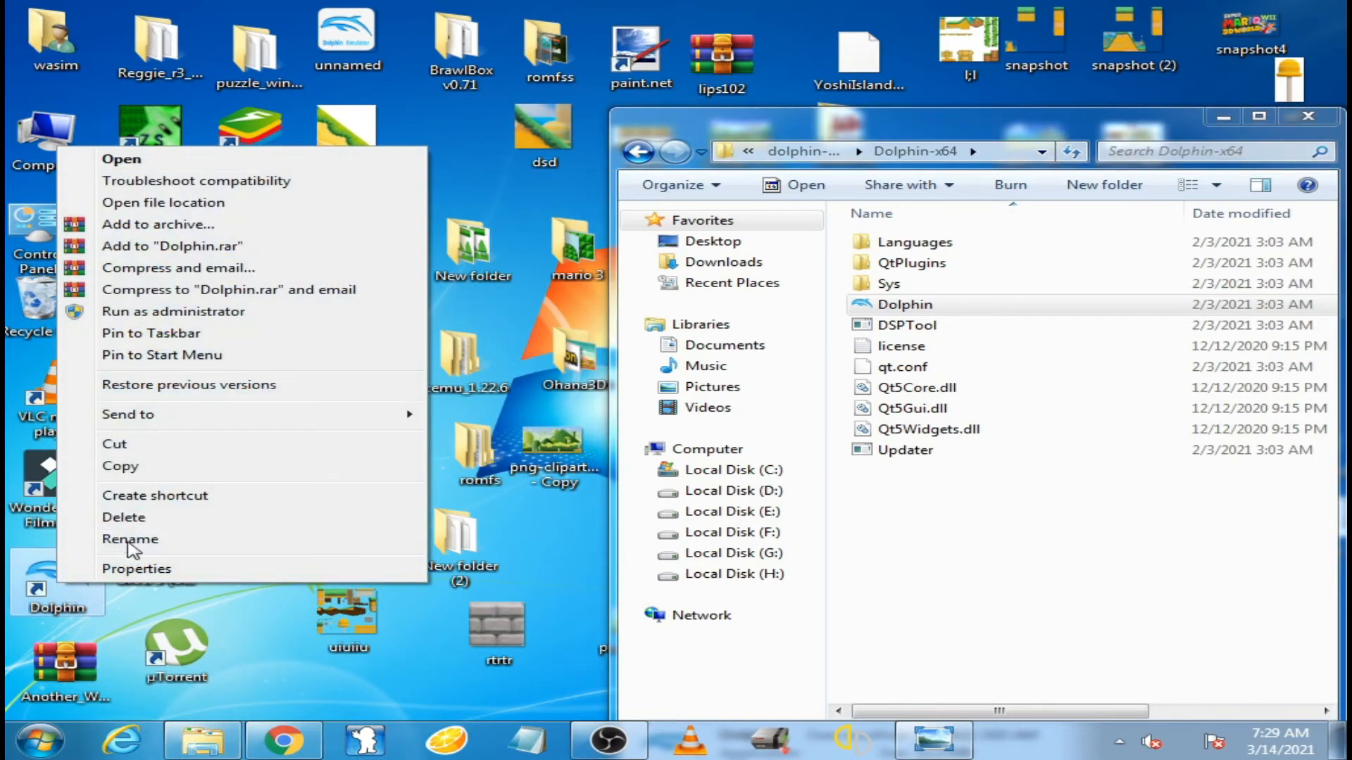
- In the shortcut's Advanced properties enable Run as administrator, apply it and grant permission
{"action": "left_click", "coordinate": [137, 567]}
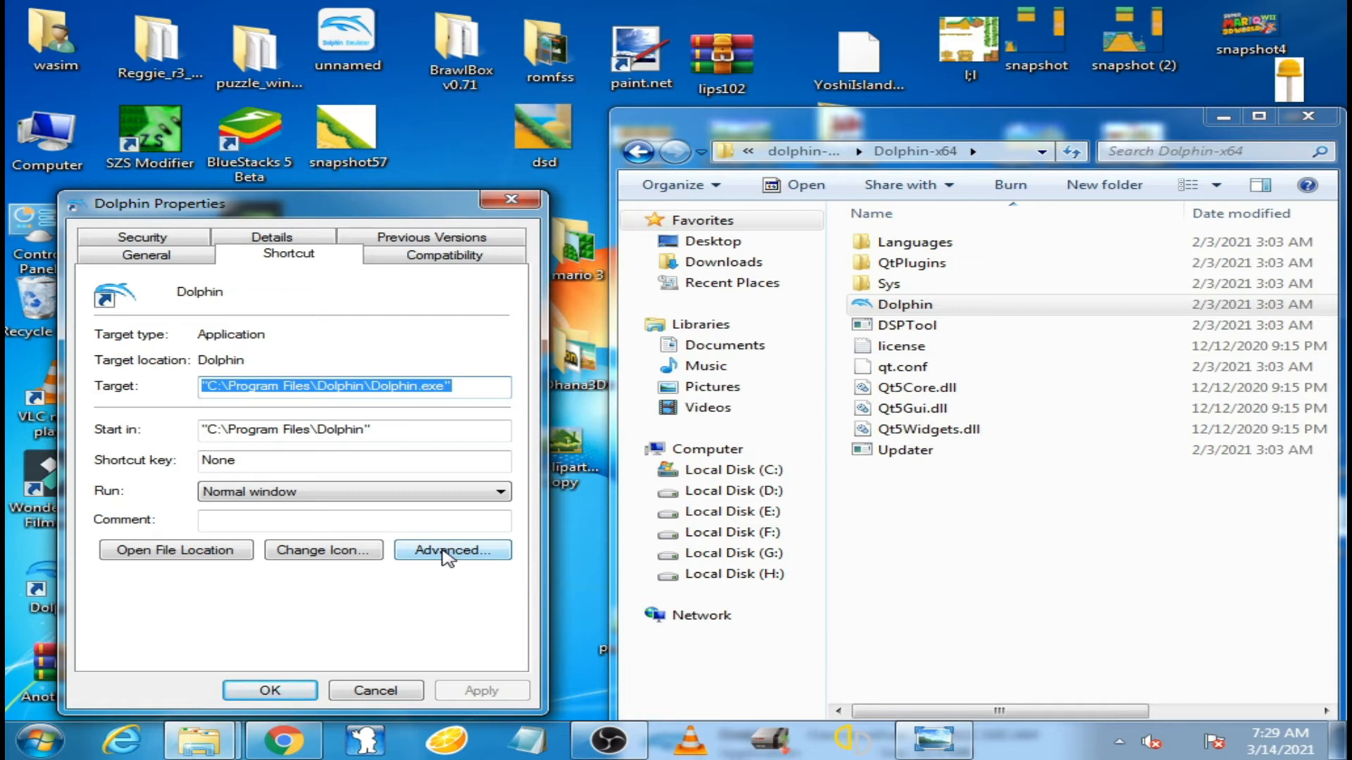
{"action": "left_click", "coordinate": [452, 551]}
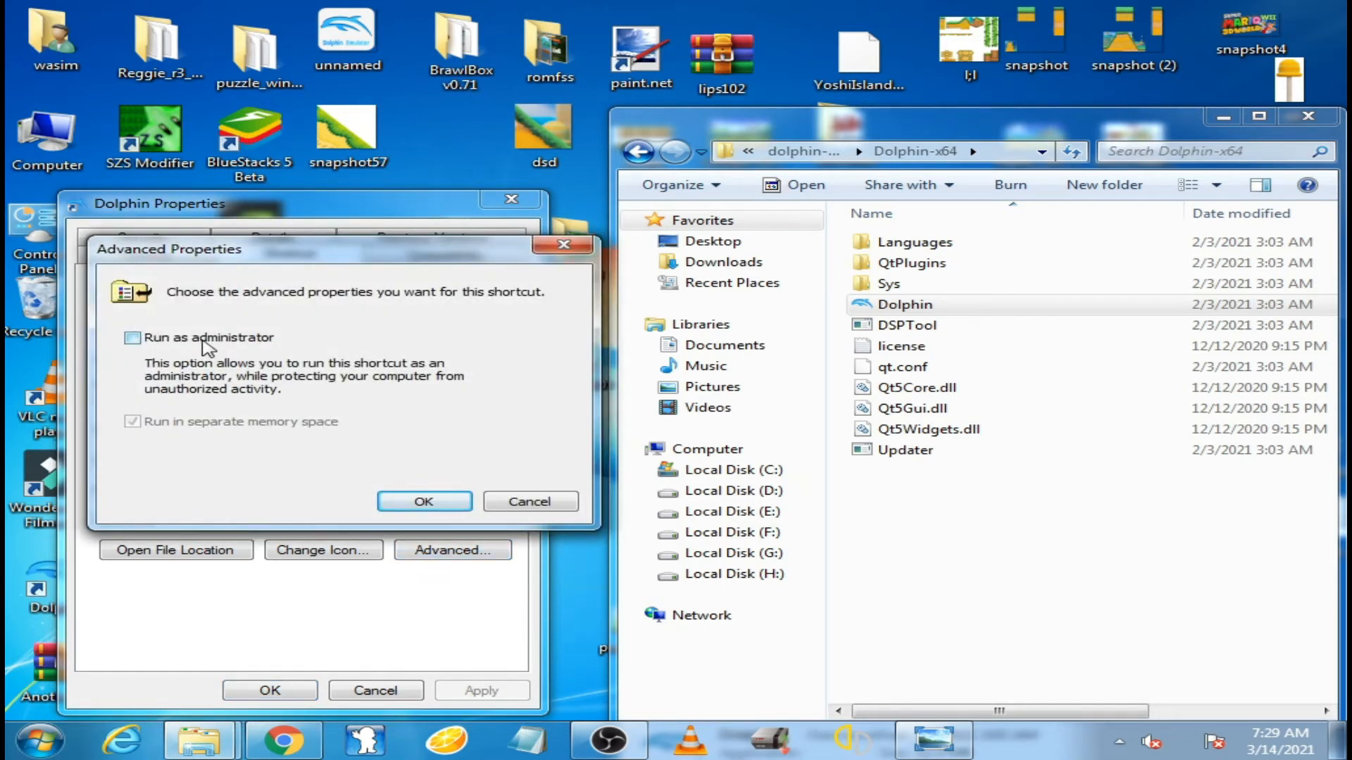
{"action": "mouse_move", "coordinate": [134, 338]}
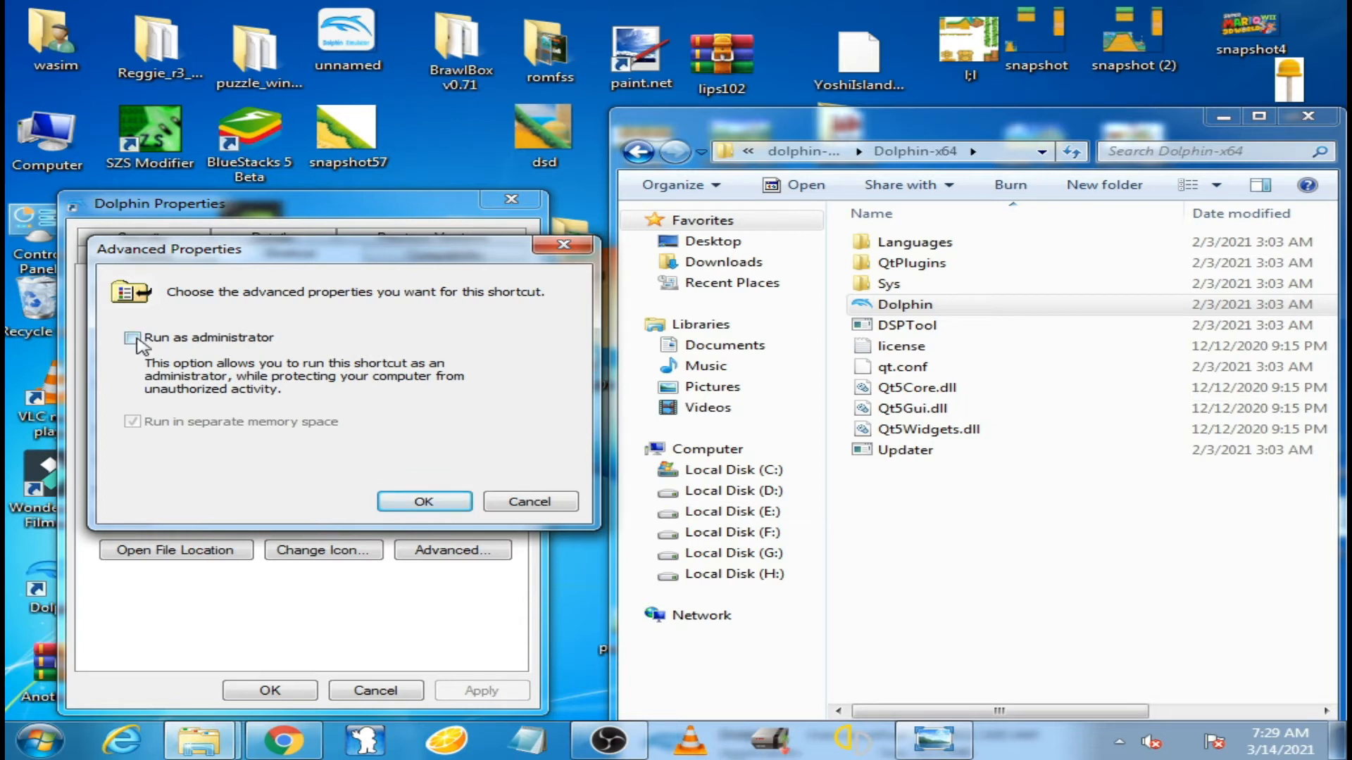
{"action": "left_click", "coordinate": [424, 502]}
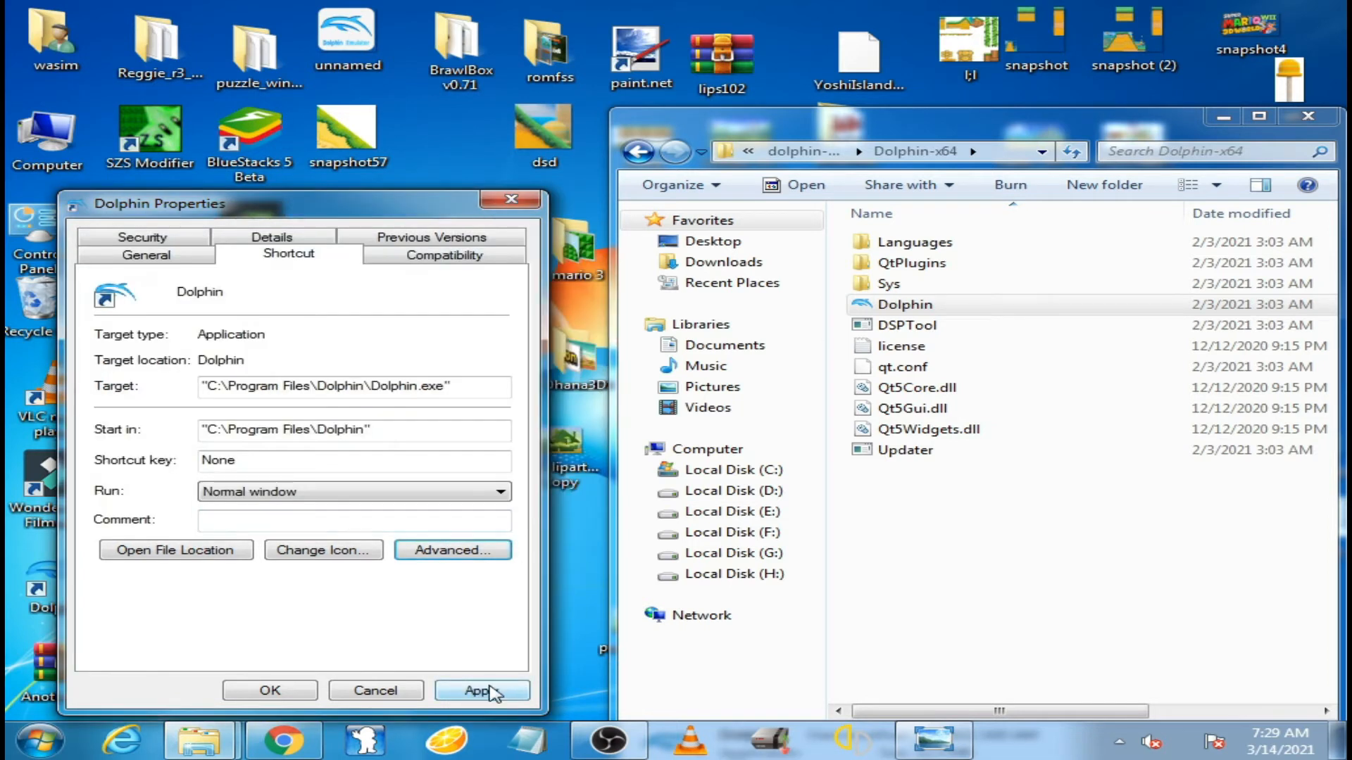
{"action": "left_click", "coordinate": [482, 690]}
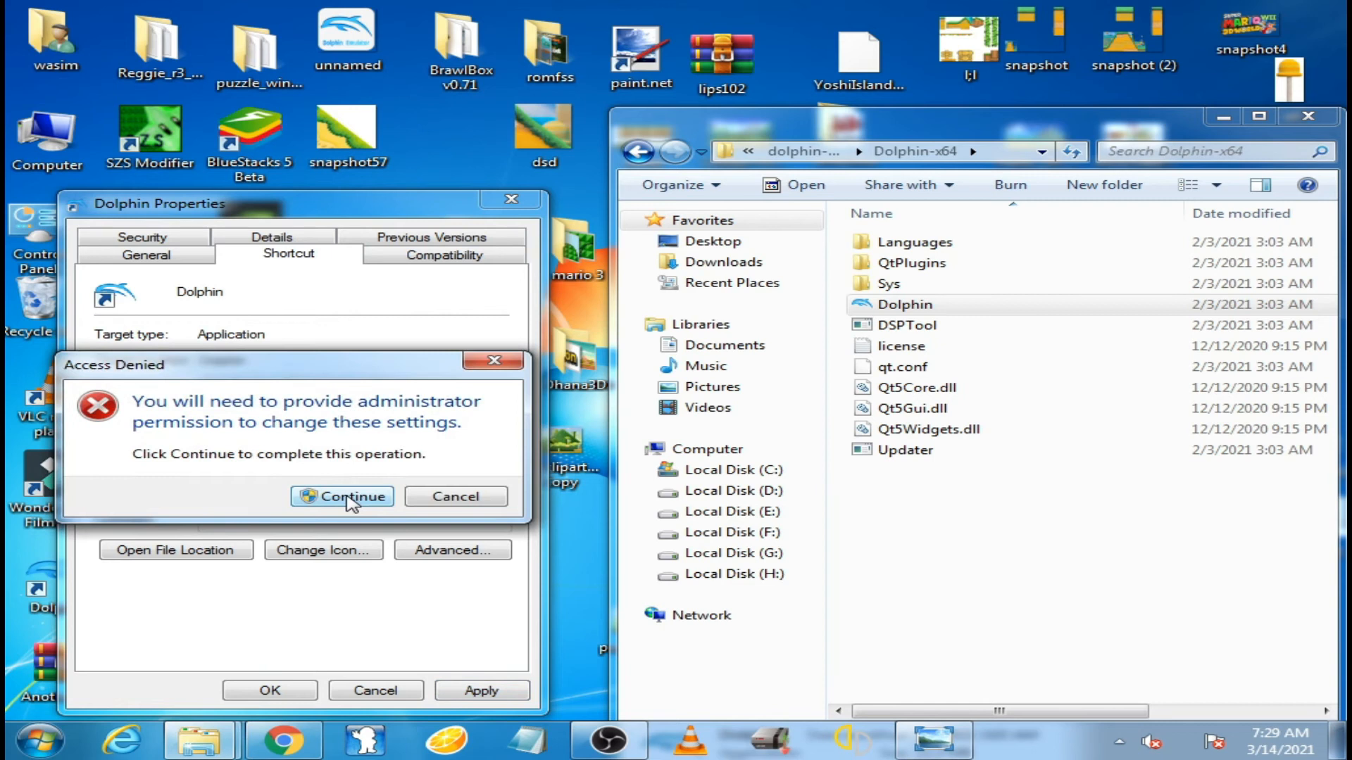
{"action": "left_click", "coordinate": [349, 497]}
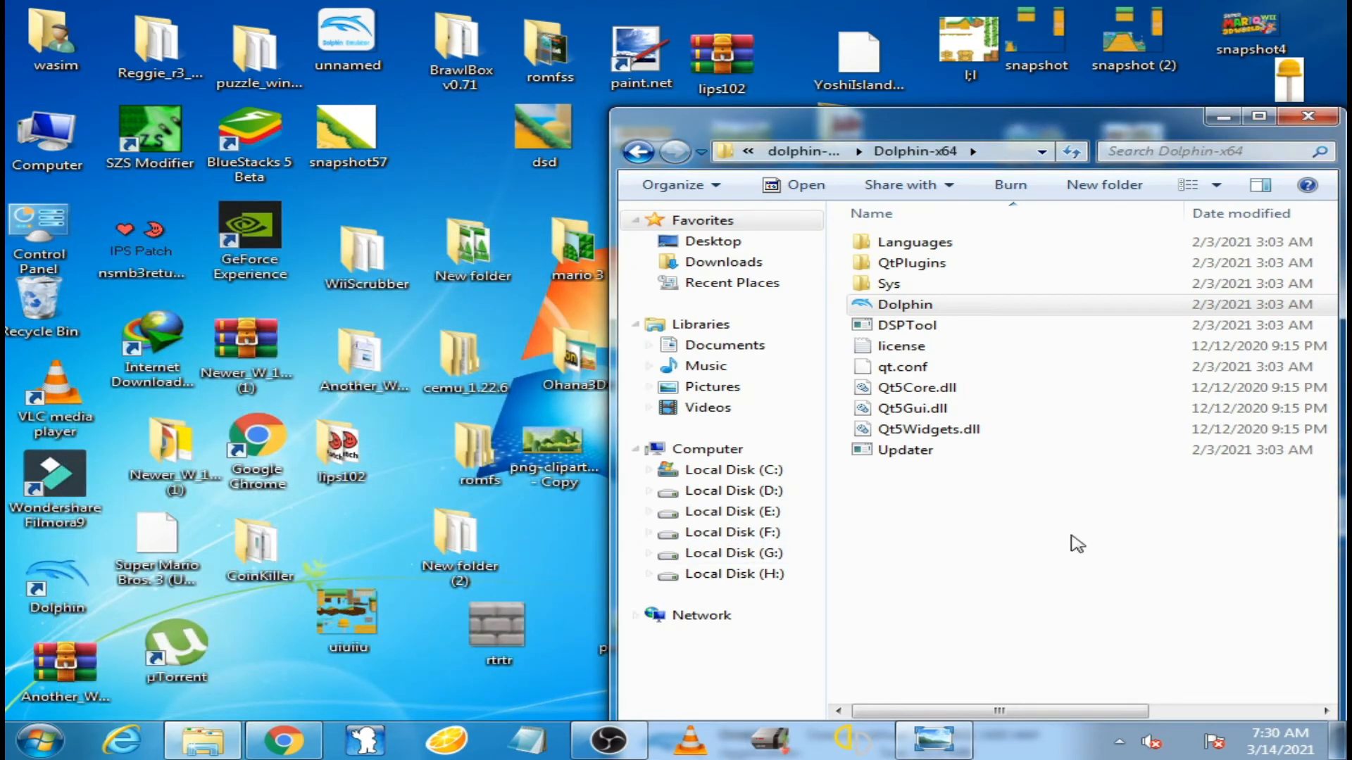
{"action": "mouse_move", "coordinate": [980, 555]}
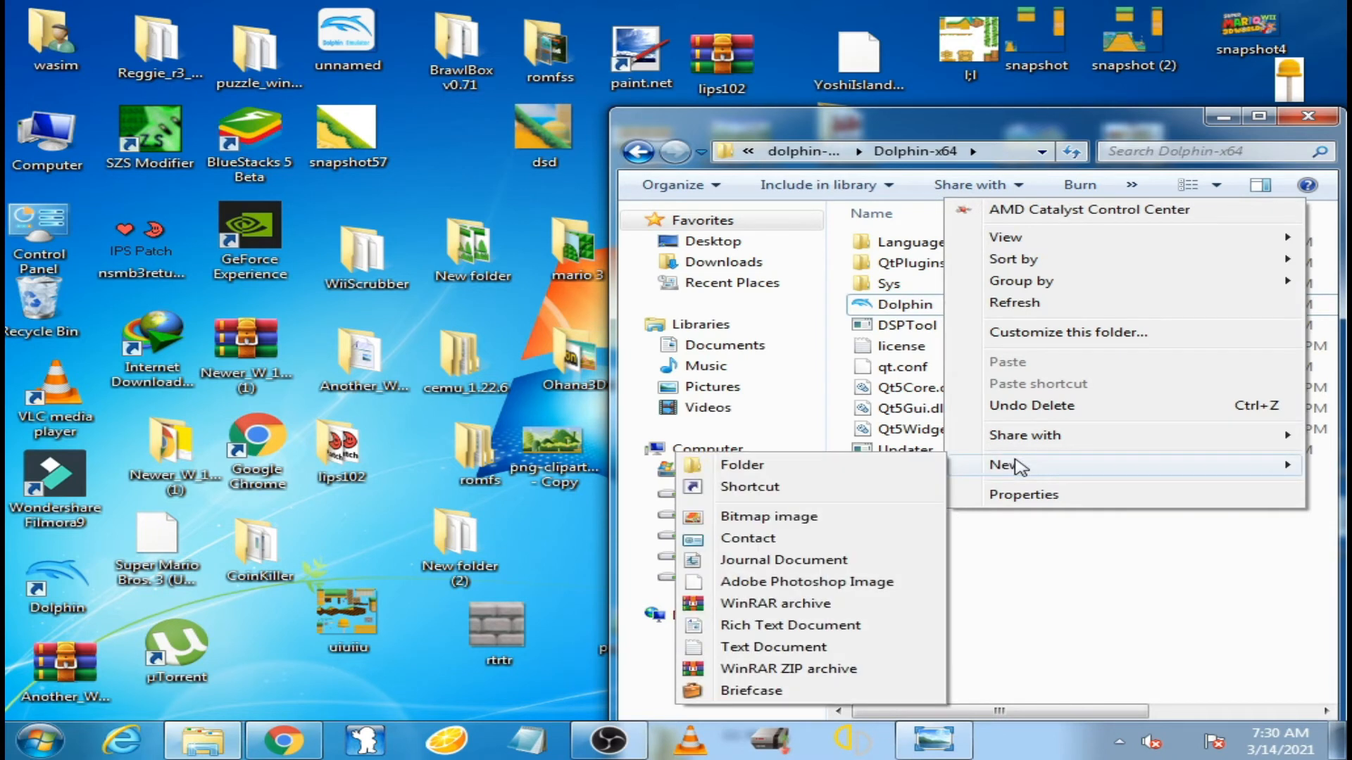
{"action": "mouse_move", "coordinate": [774, 647]}
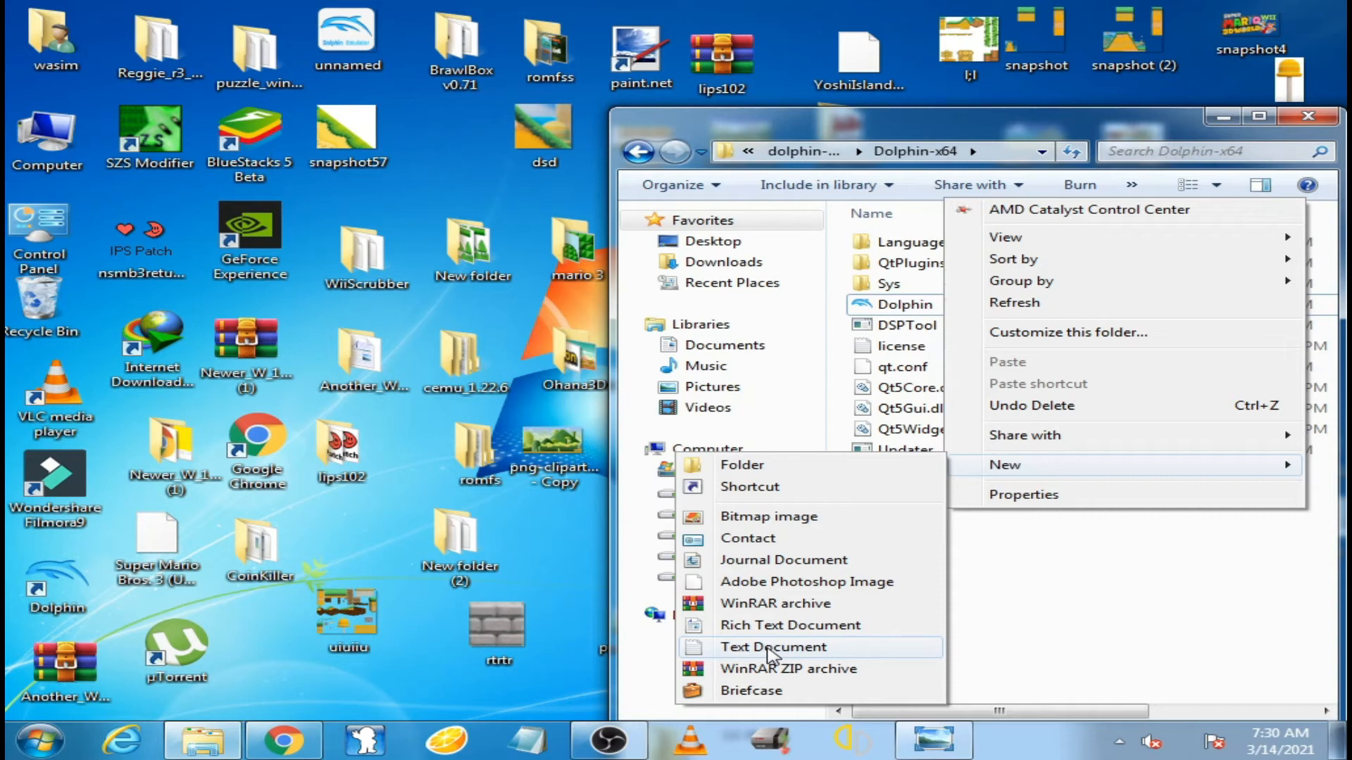
- Create a new text document in Dolphin-x64 named portable.txt
{"action": "left_click", "coordinate": [773, 647]}
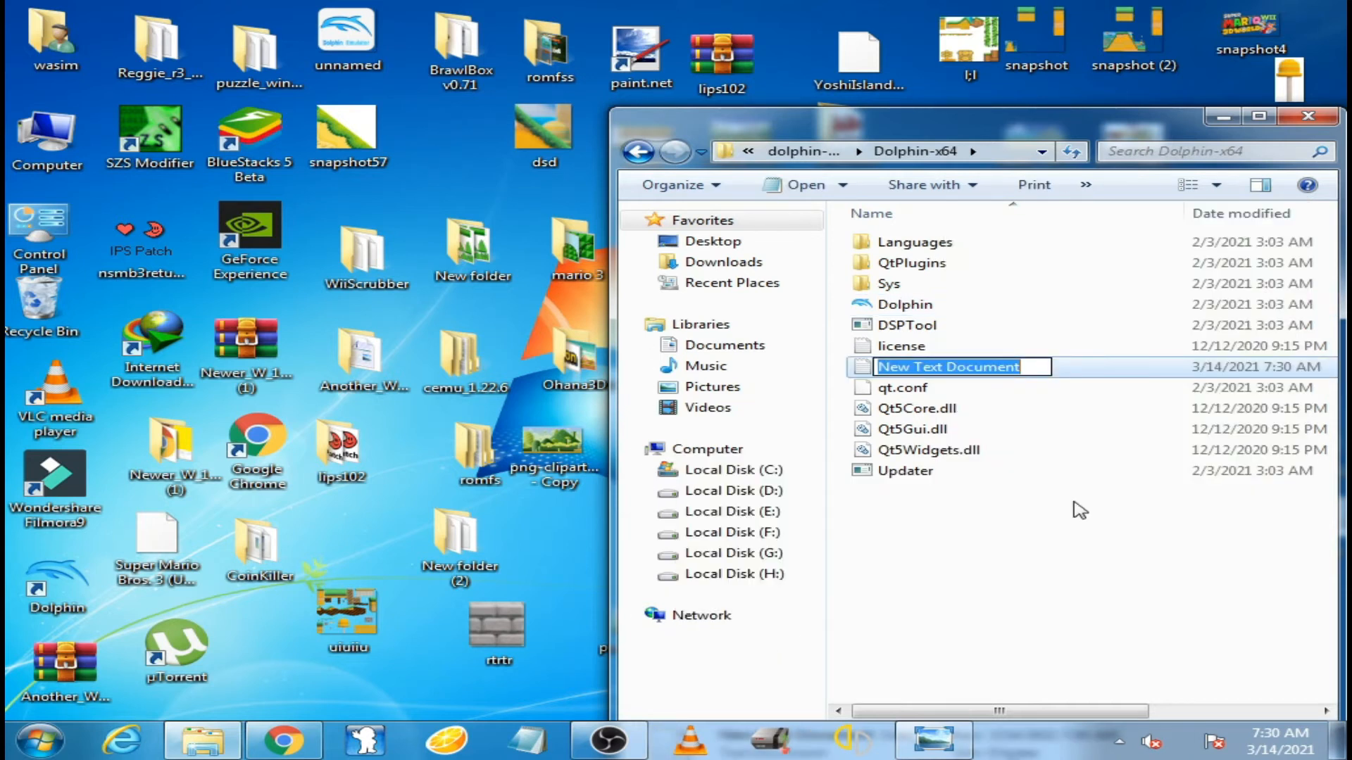
{"action": "type", "text": "po"}
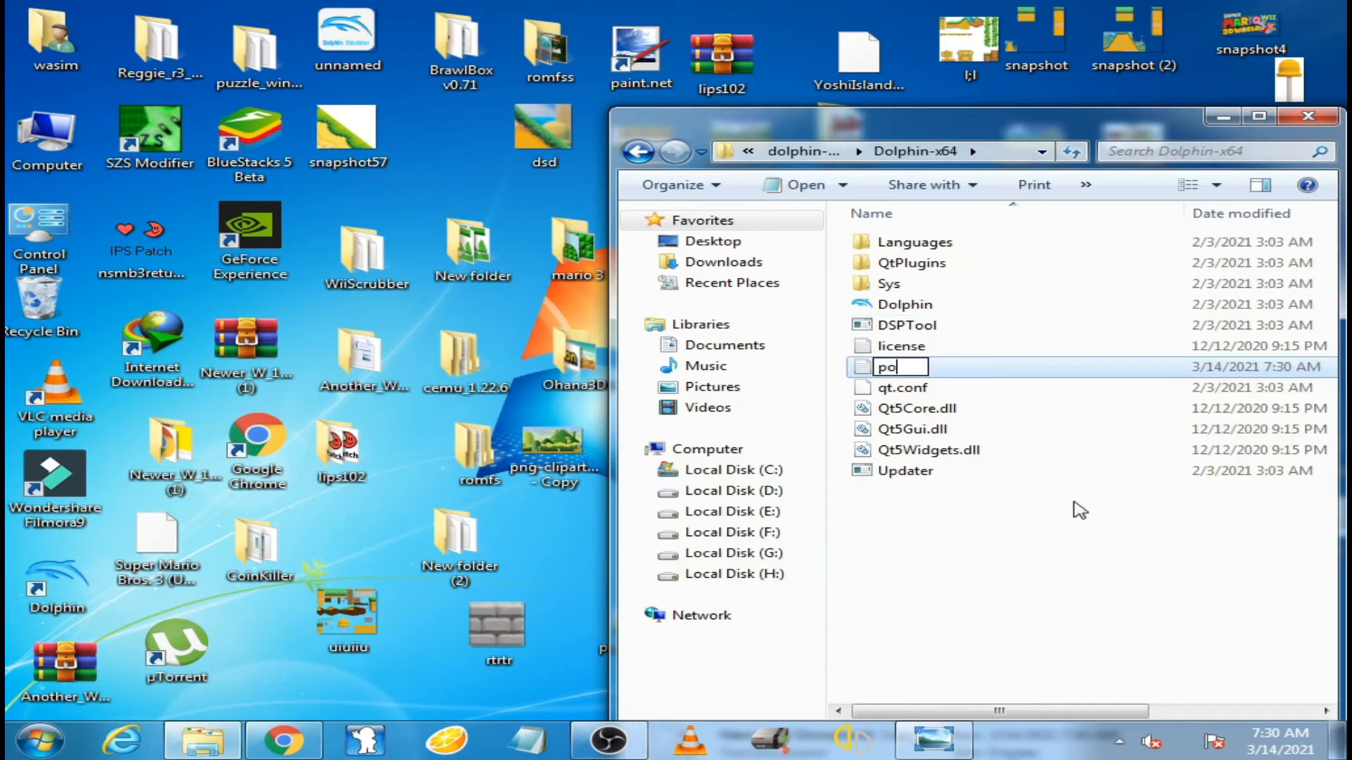
{"action": "type", "text": "rta"}
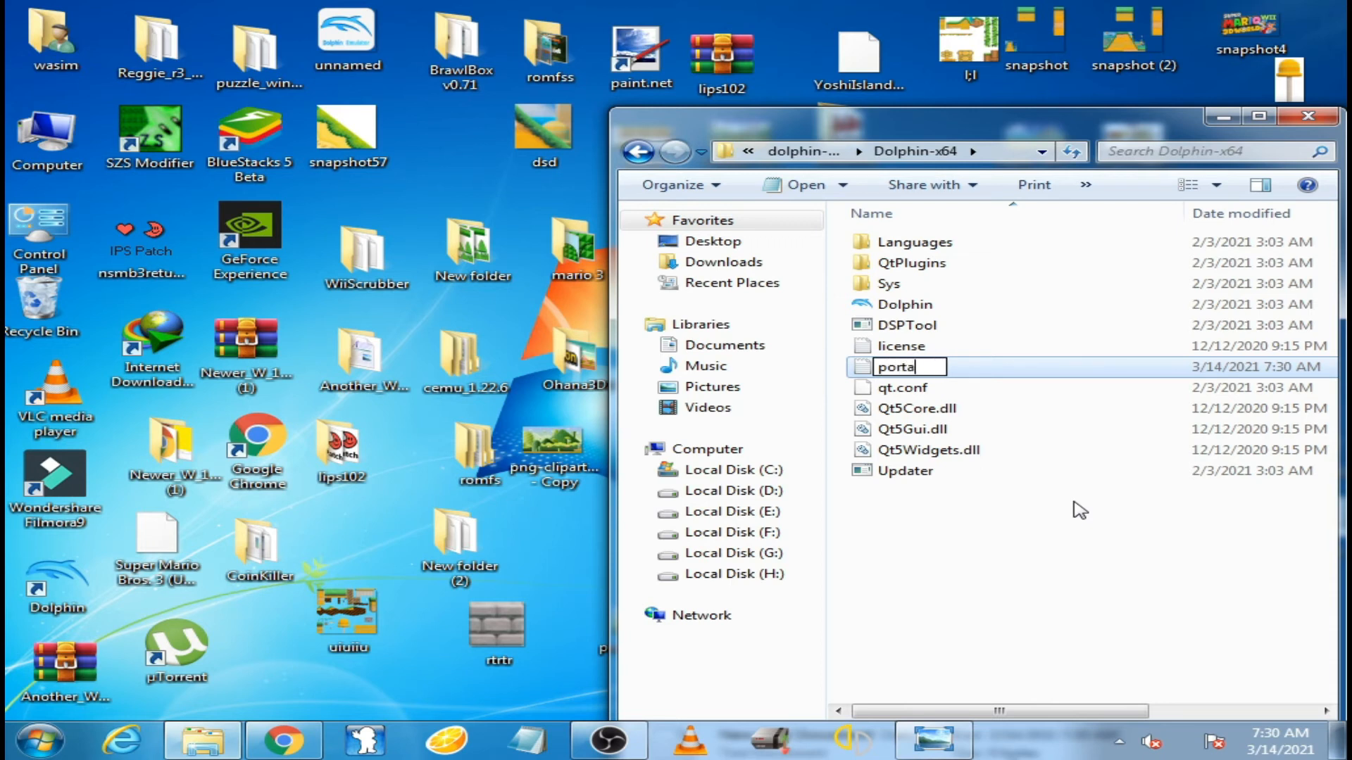
{"action": "type", "text": "ble"}
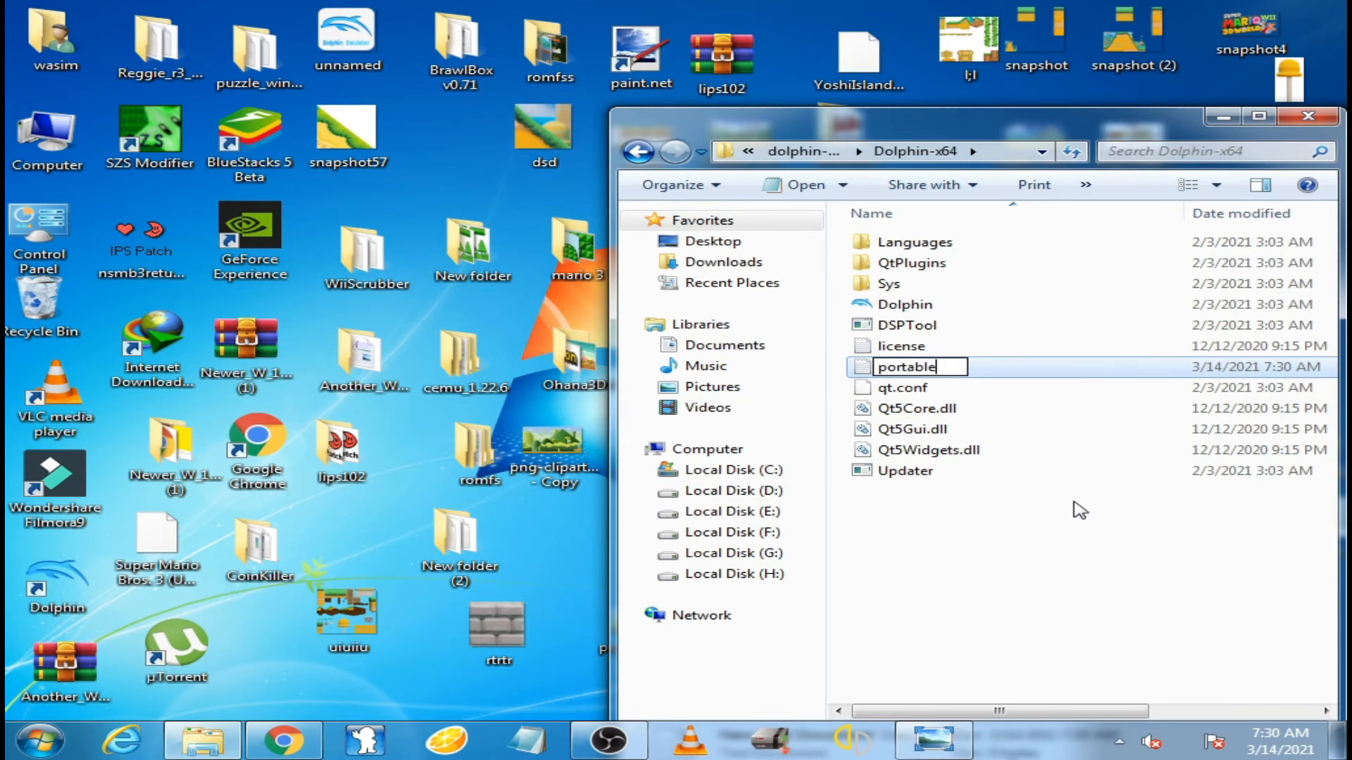
{"action": "type", "text": ".t"}
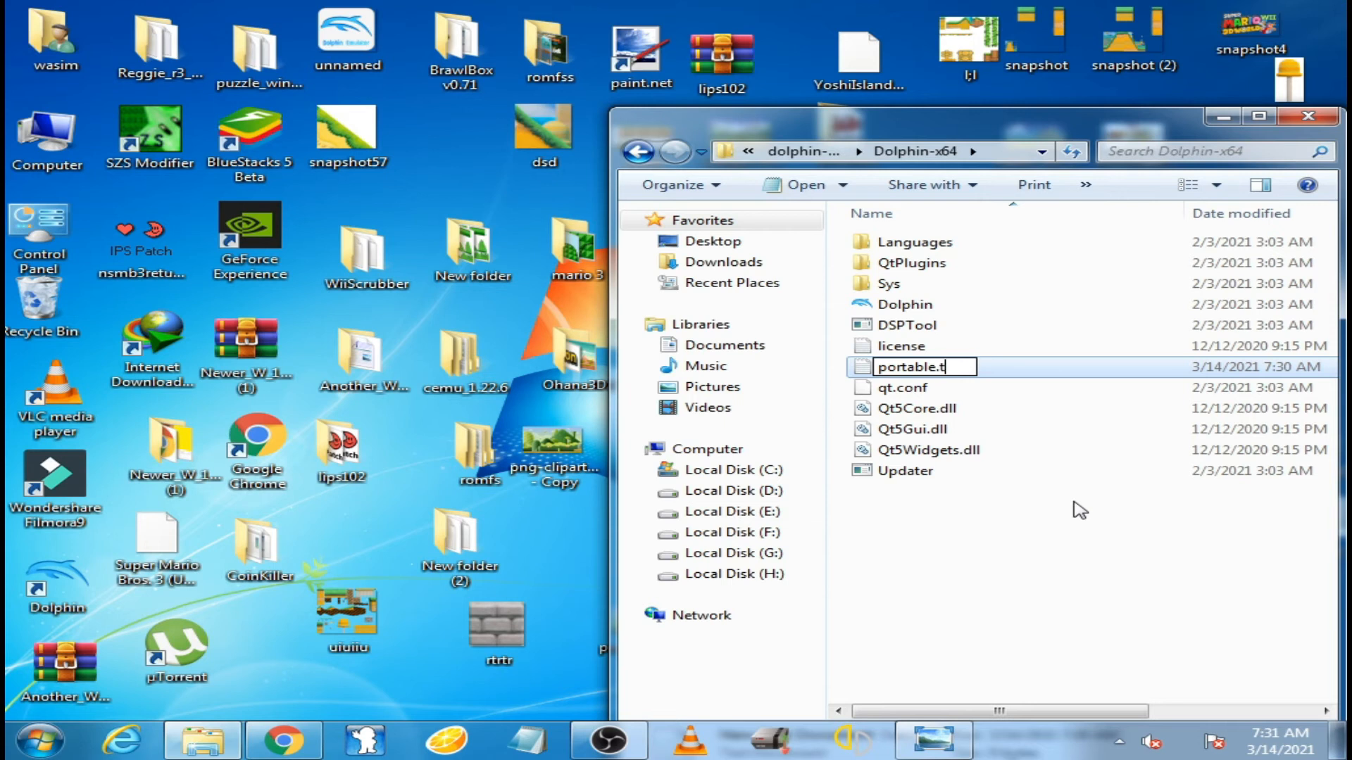
{"action": "type", "text": "xt"}
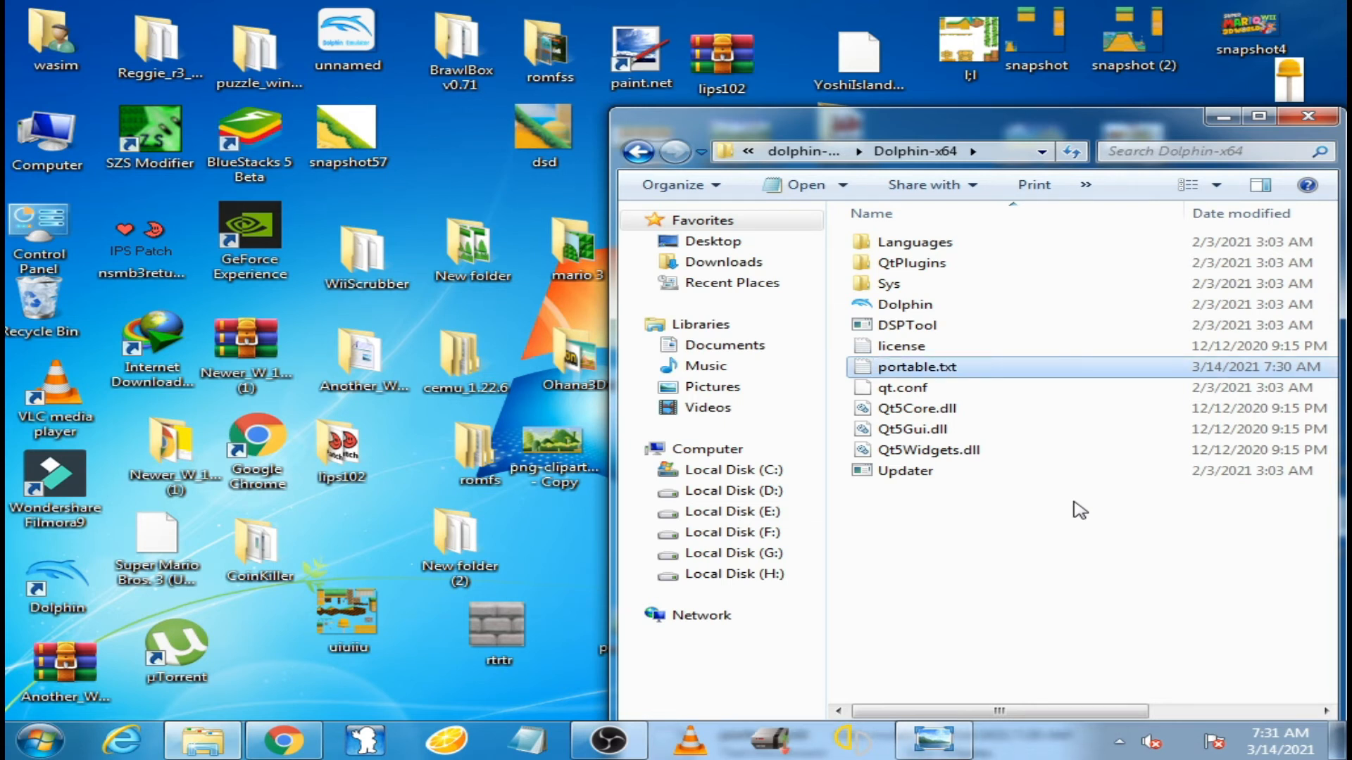
{"action": "mouse_move", "coordinate": [1044, 475]}
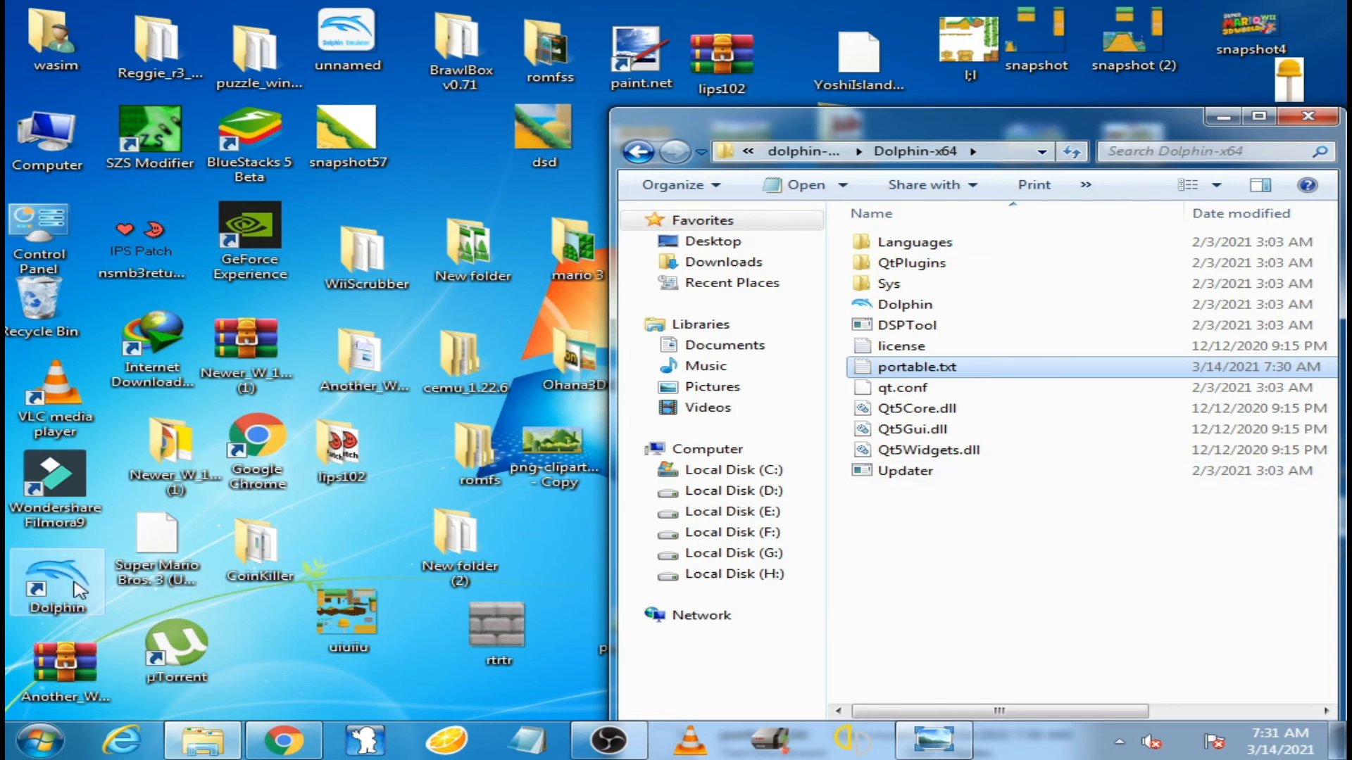
- From the Dolphin shortcut's properties, open its file location C:\Program Files\Dolphin
{"action": "right_click", "coordinate": [56, 582]}
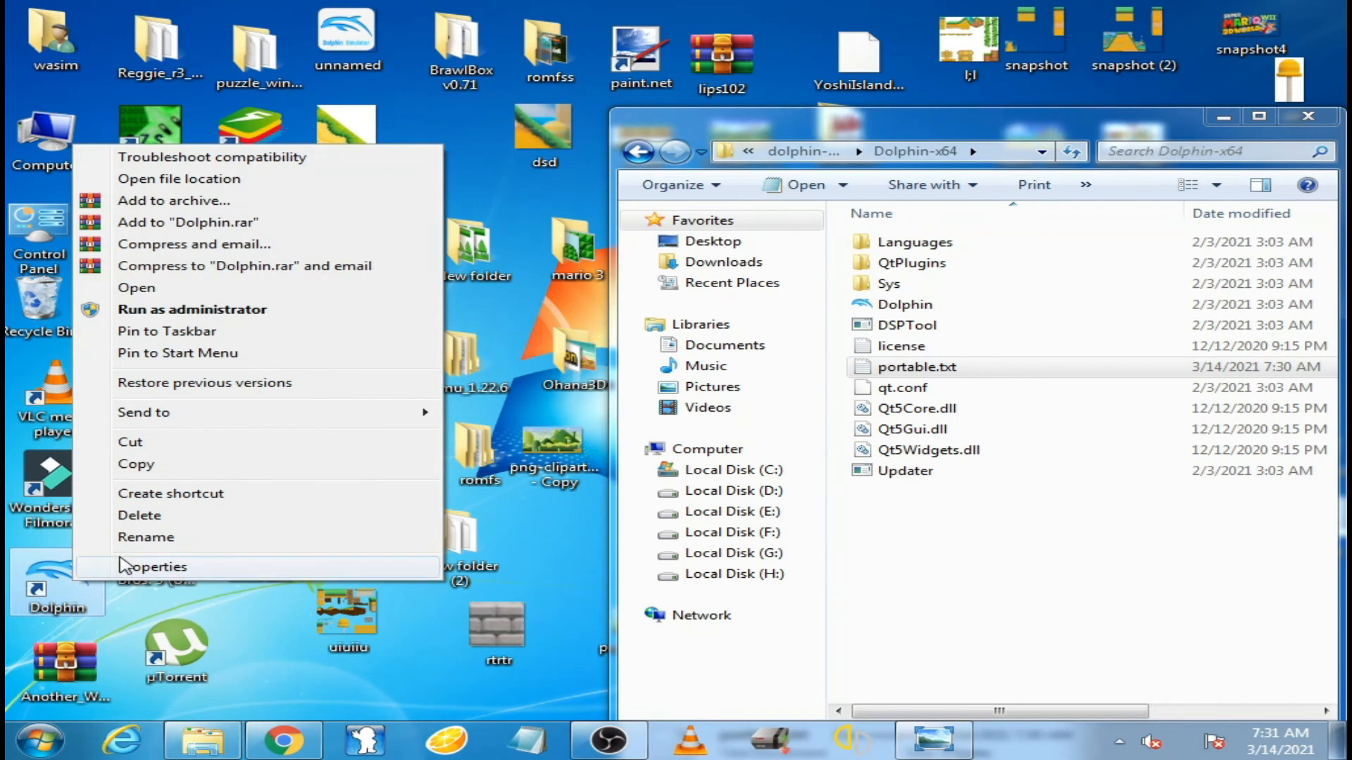
{"action": "left_click", "coordinate": [153, 566]}
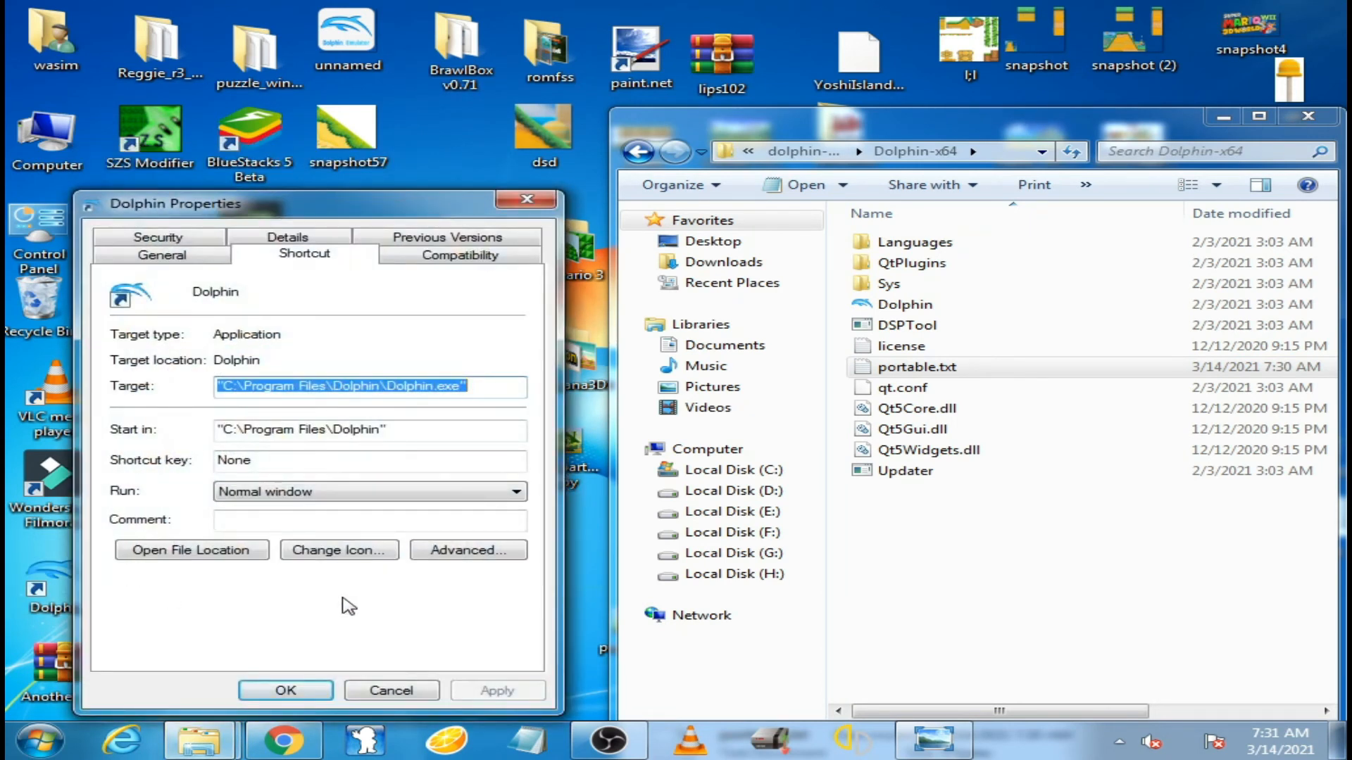
{"action": "mouse_move", "coordinate": [192, 551]}
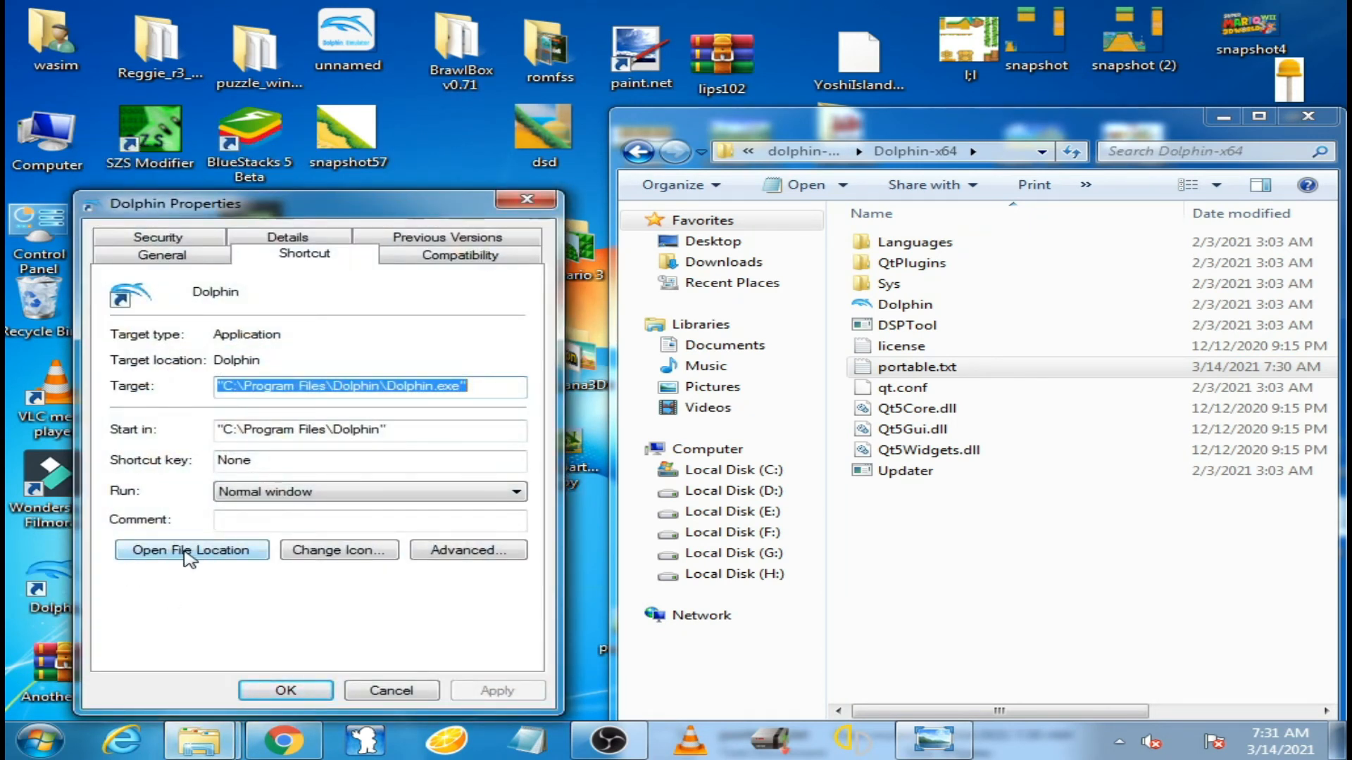
{"action": "left_click", "coordinate": [192, 551]}
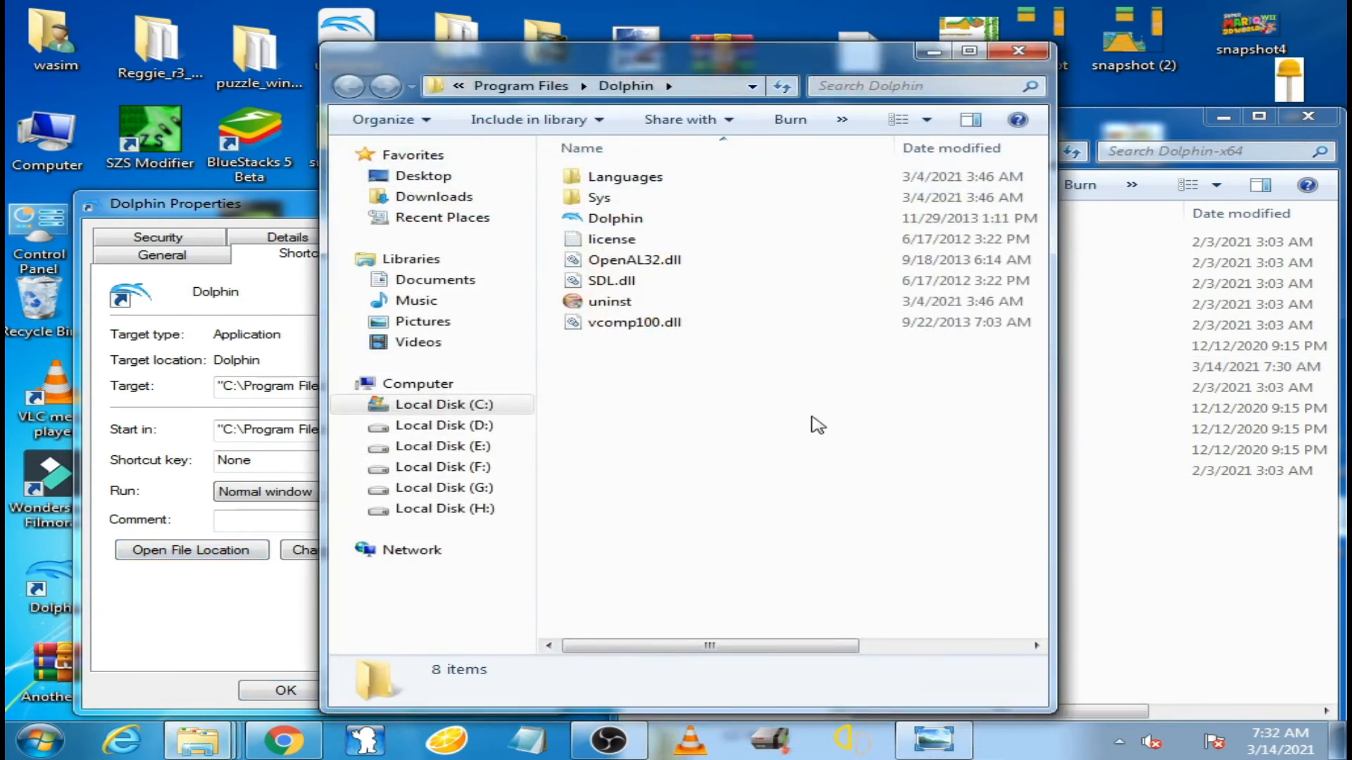
{"action": "mouse_move", "coordinate": [761, 419]}
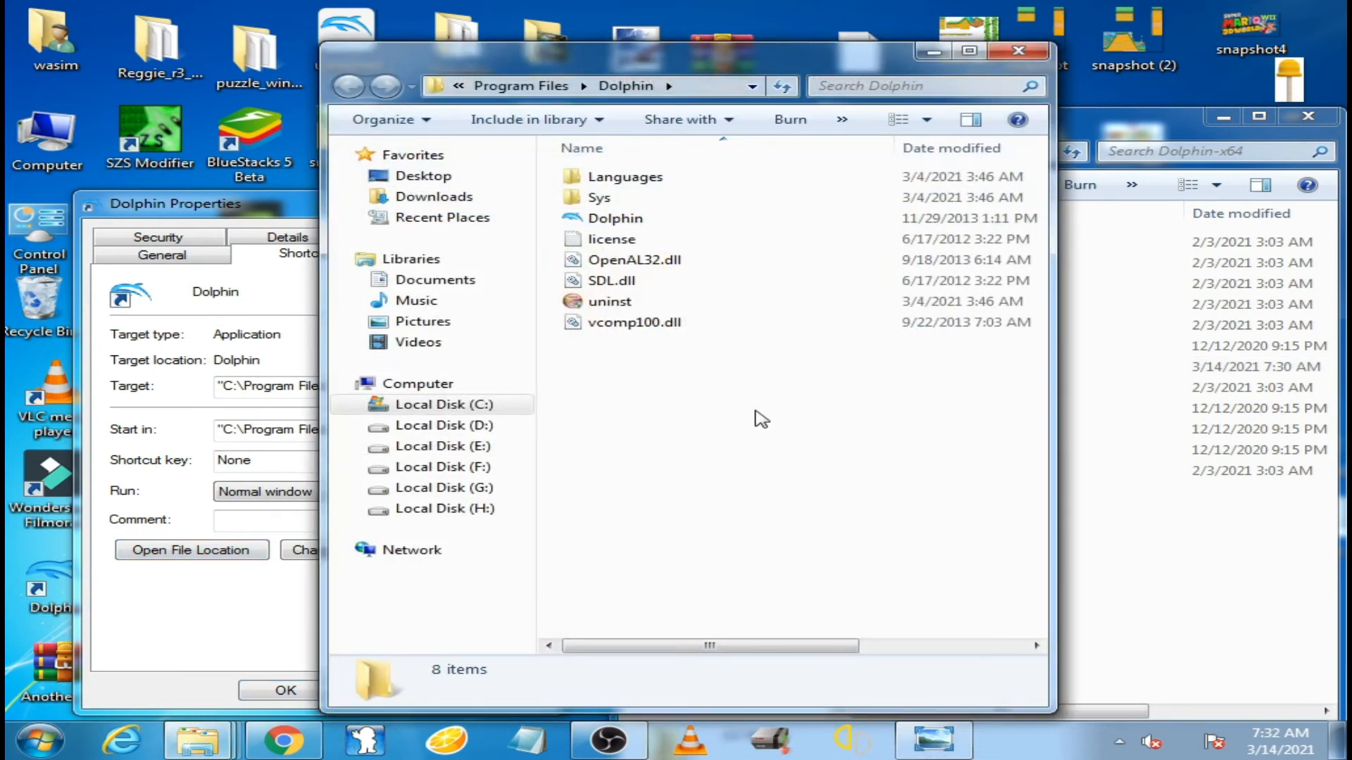
{"action": "mouse_move", "coordinate": [719, 430]}
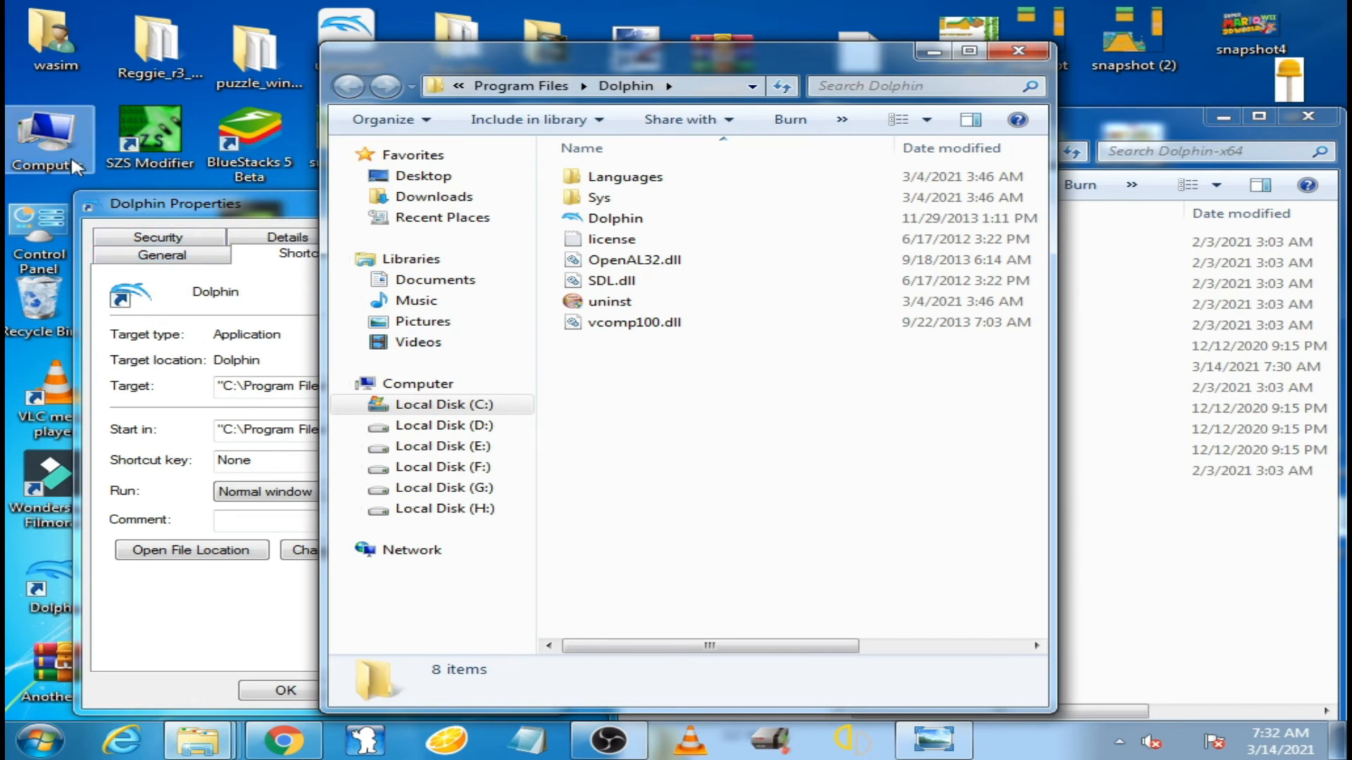
- Browse from Computer to the Documents library holding the Dolphin Emulator folder
{"action": "left_click", "coordinate": [417, 383]}
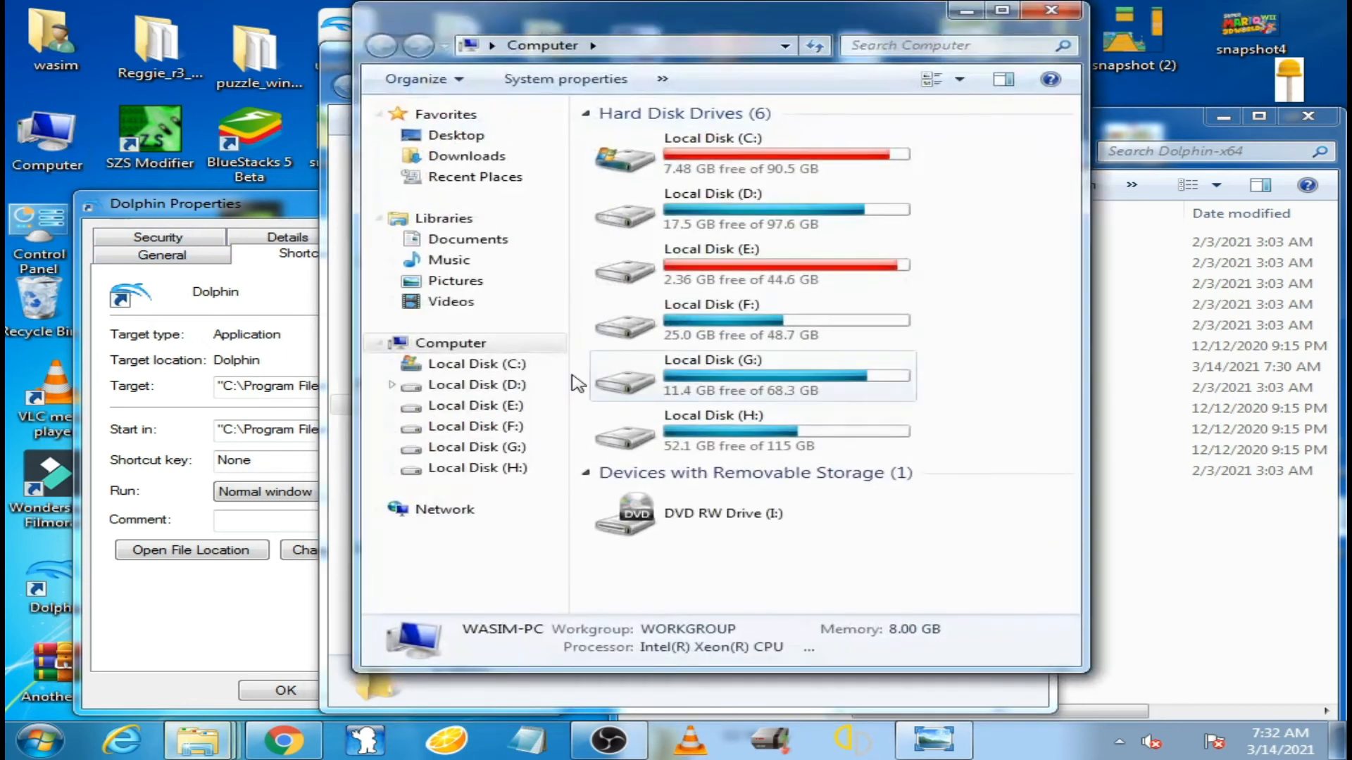
{"action": "left_click", "coordinate": [467, 240]}
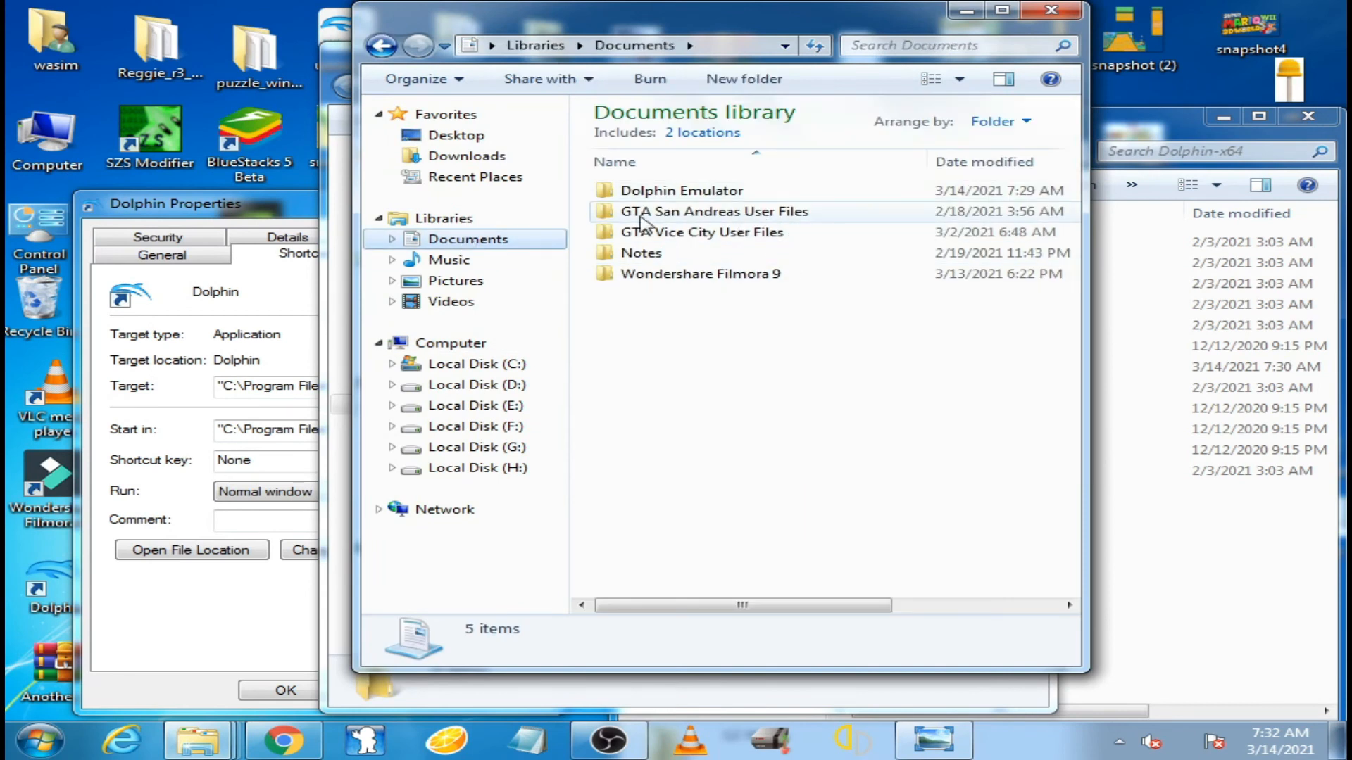
{"action": "left_click", "coordinate": [191, 551]}
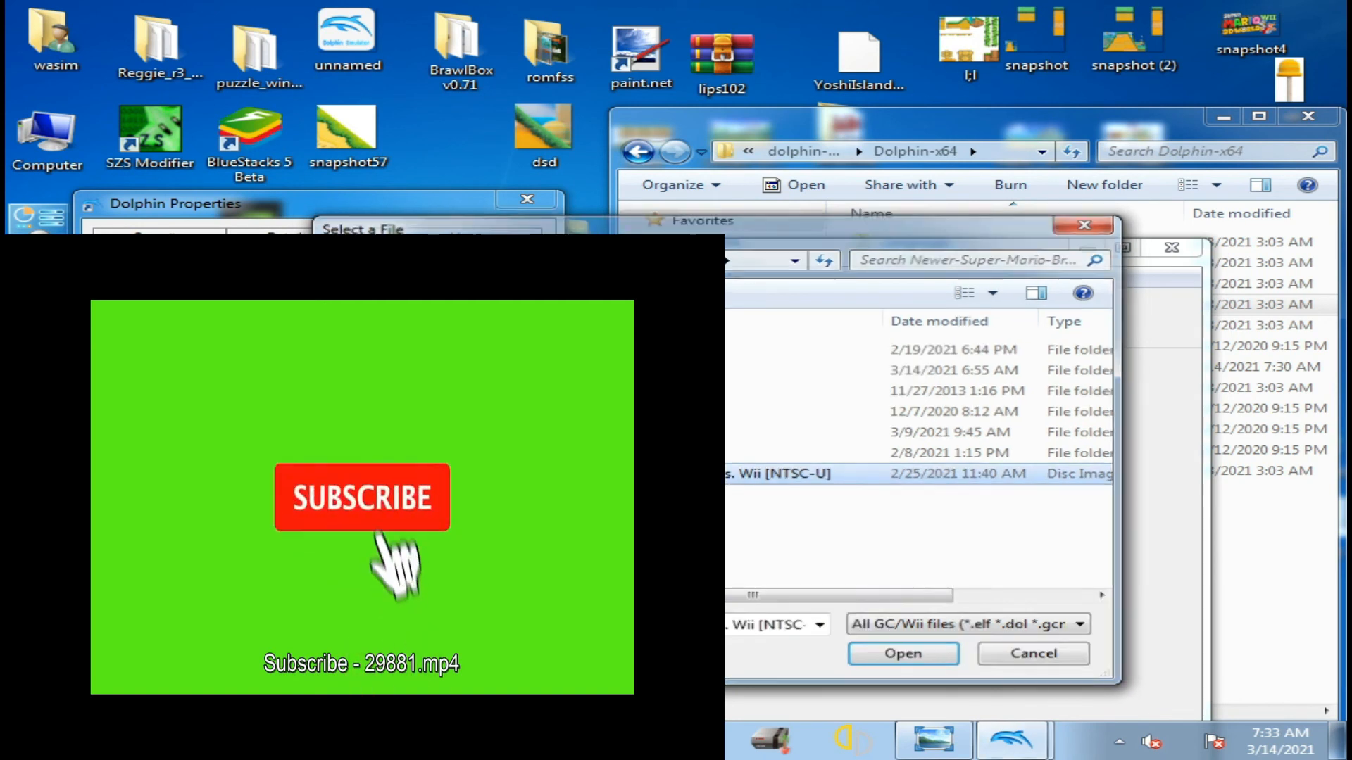
- Open the NTSC-U Wii disc image so New Super Mario Bros. Wii starts running
{"action": "left_click", "coordinate": [901, 654]}
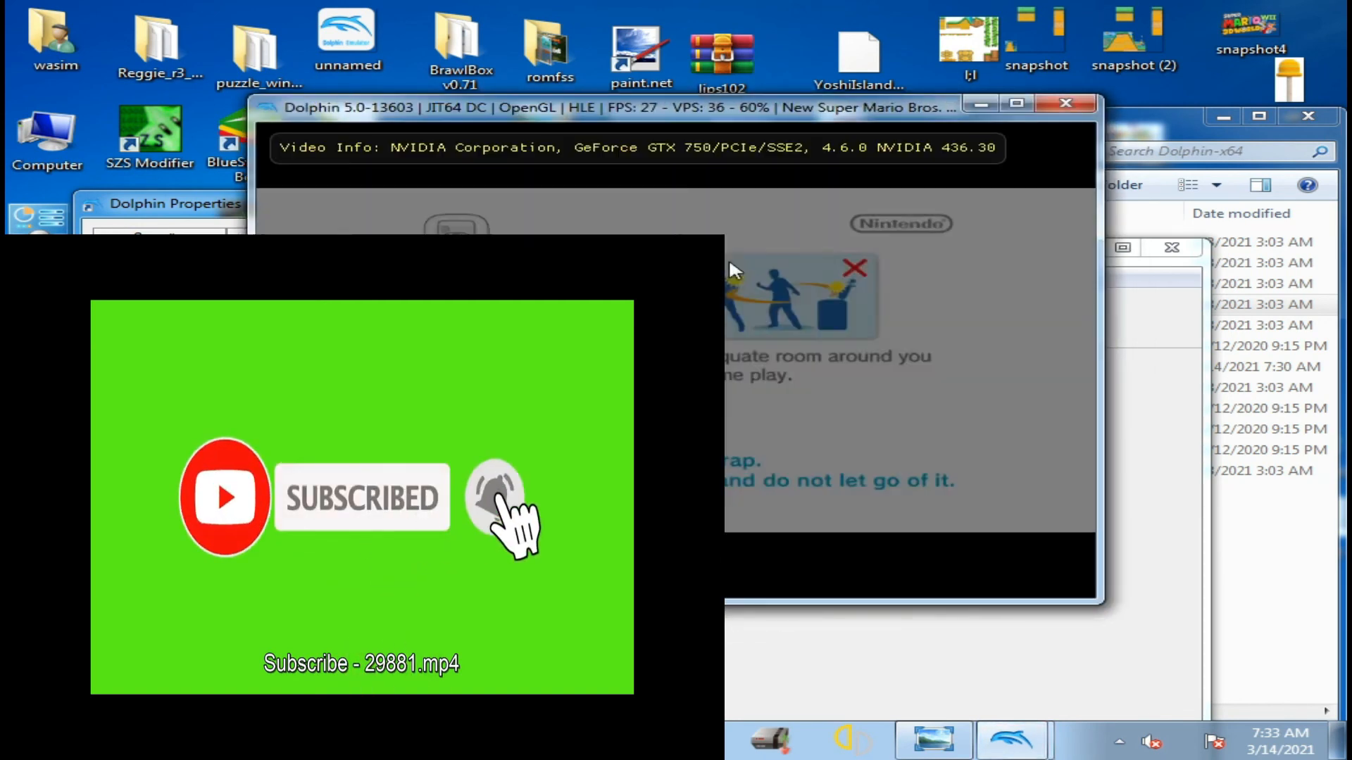